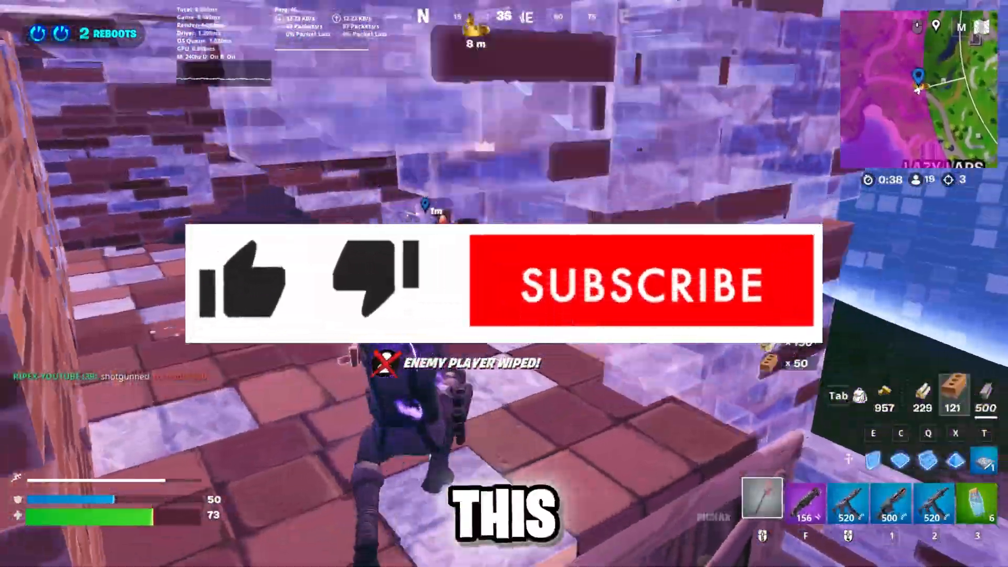
Search the Start menu for 're' to launch Registry Editor
{"action": "left_click", "coordinate": [640, 281]}
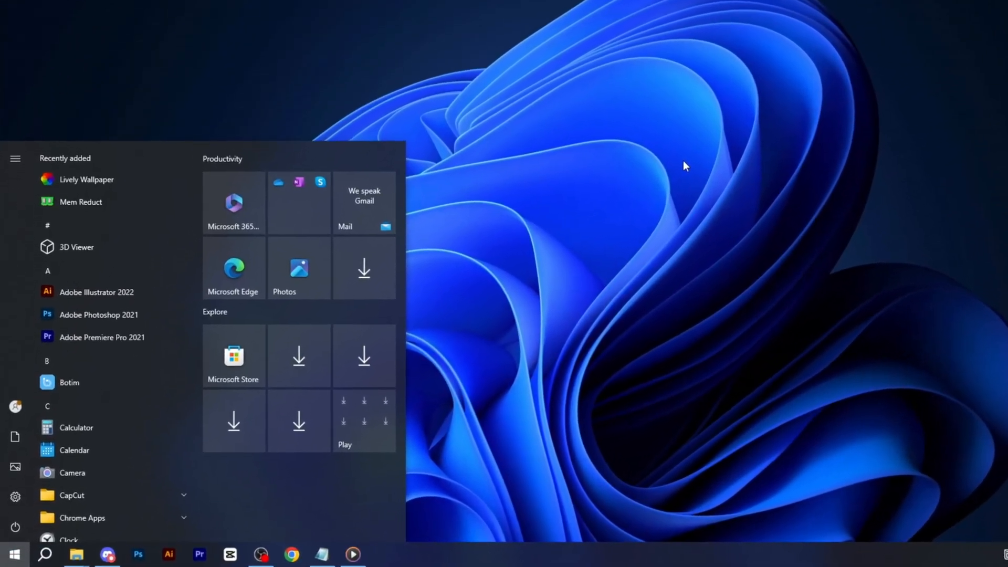
{"action": "type", "text": "re"}
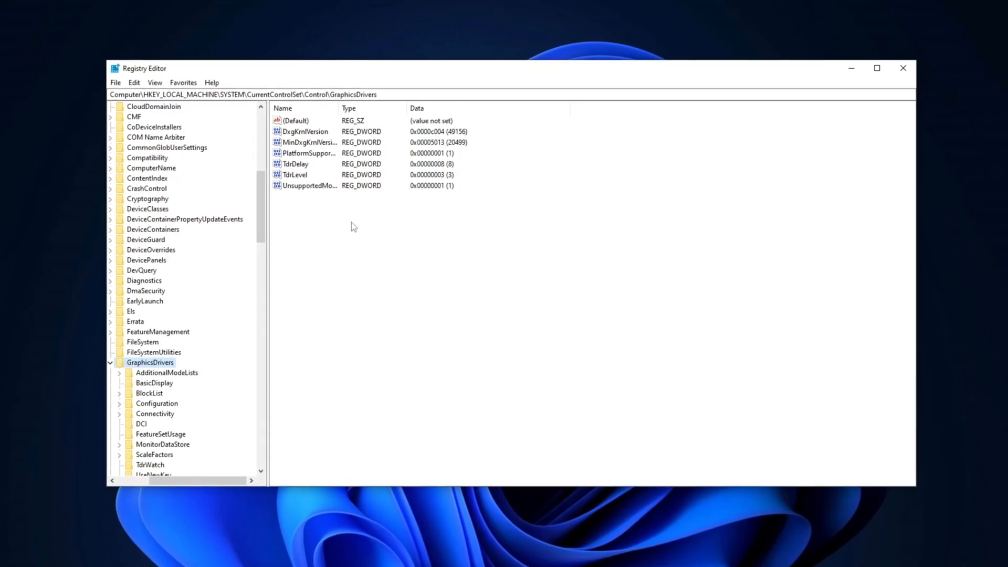
Add a DWORD value 'TDR Delay' to GraphicsDrivers and begin modifying its data
{"action": "right_click", "coordinate": [352, 225]}
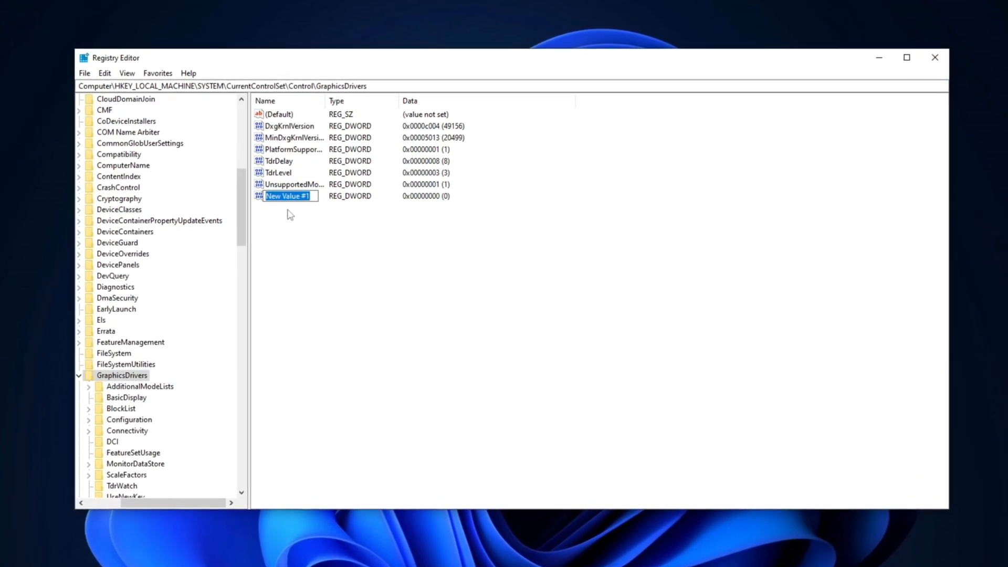
{"action": "type", "text": "TDR Delay"}
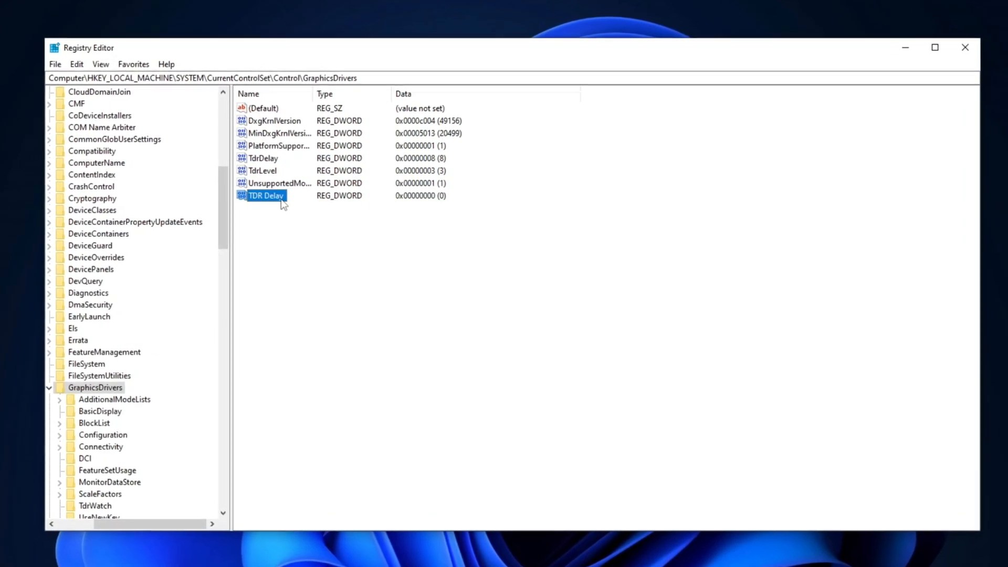
{"action": "right_click", "coordinate": [266, 195]}
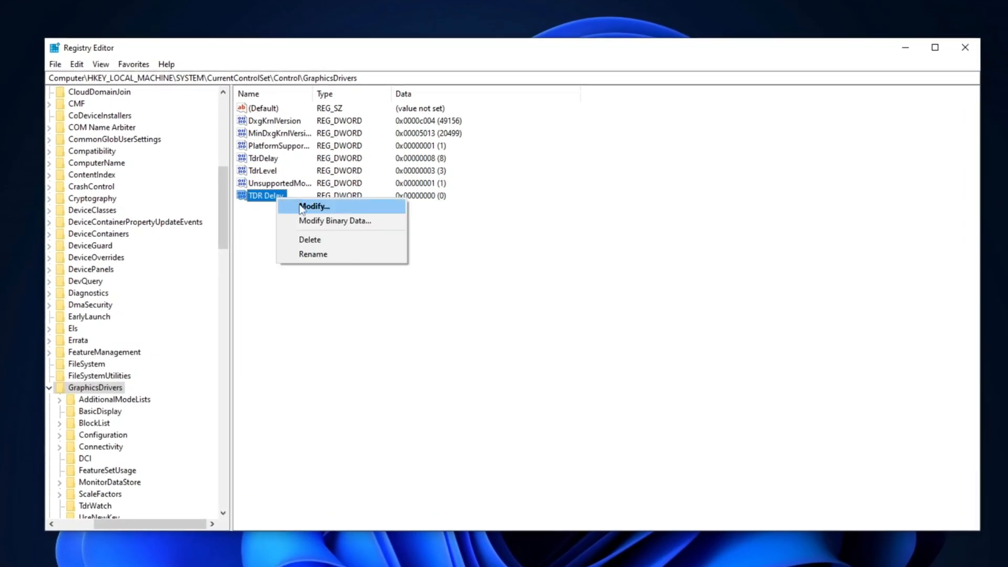
{"action": "left_click", "coordinate": [314, 205]}
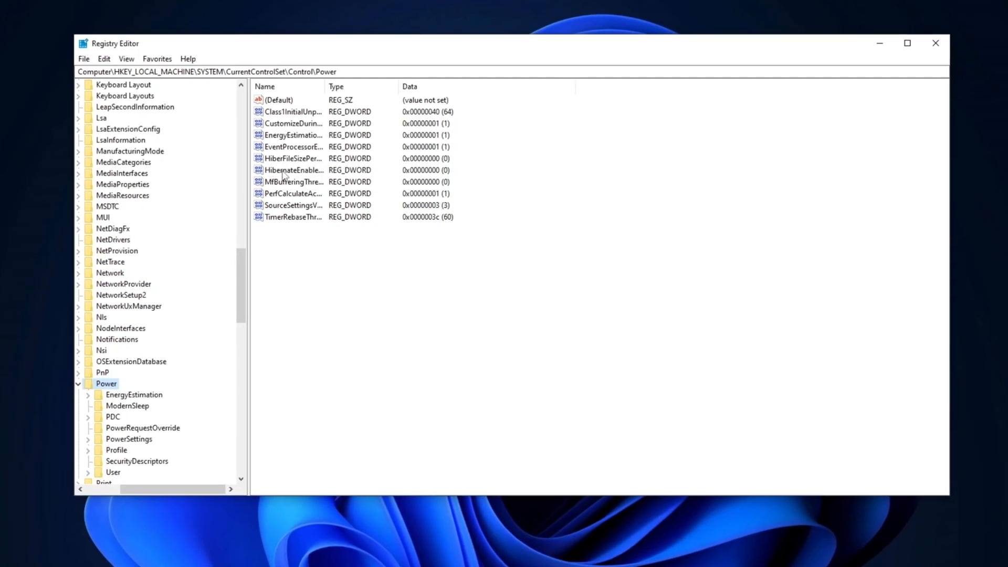
Open the HibernateEnabled value under Control\Power for editing
{"action": "double_click", "coordinate": [293, 169]}
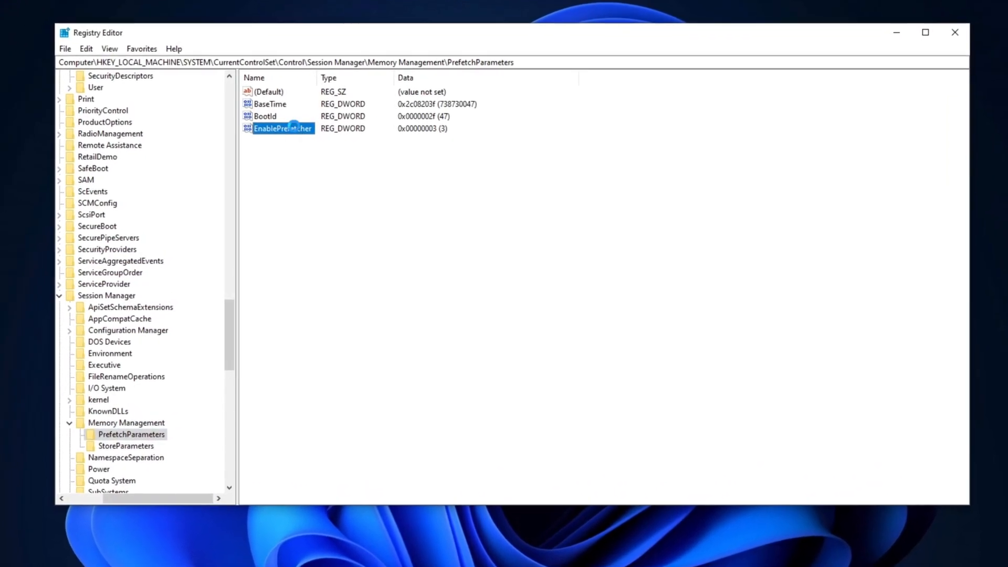
Change EnablePrefetcher's data from 3 to 0 and confirm
{"action": "double_click", "coordinate": [282, 129]}
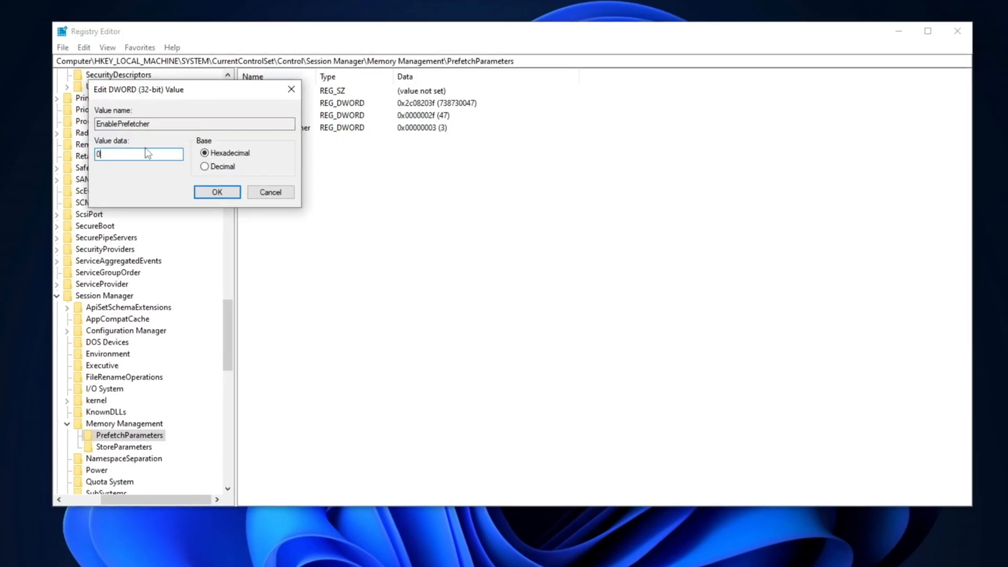
{"action": "mouse_move", "coordinate": [193, 151]}
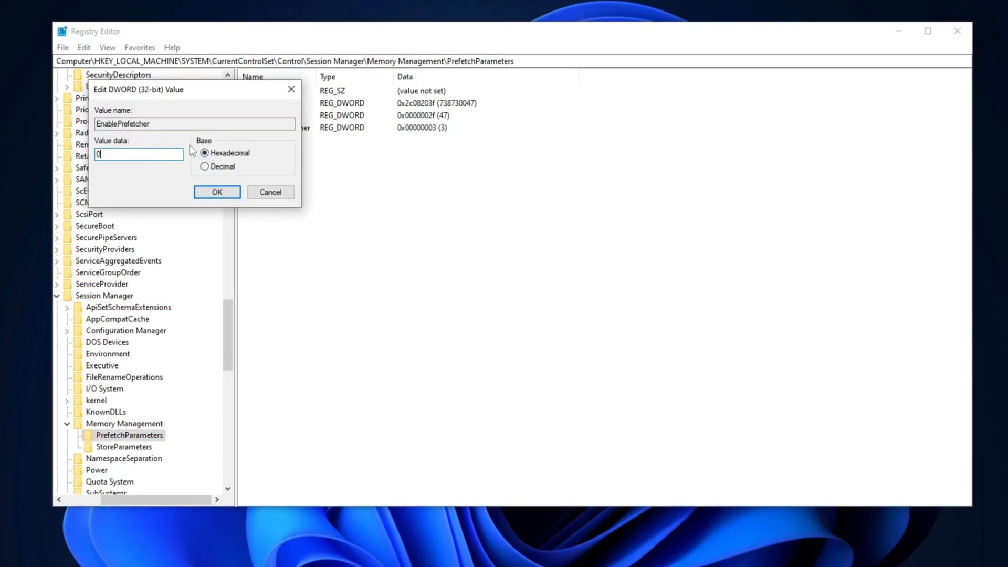
{"action": "mouse_move", "coordinate": [152, 175]}
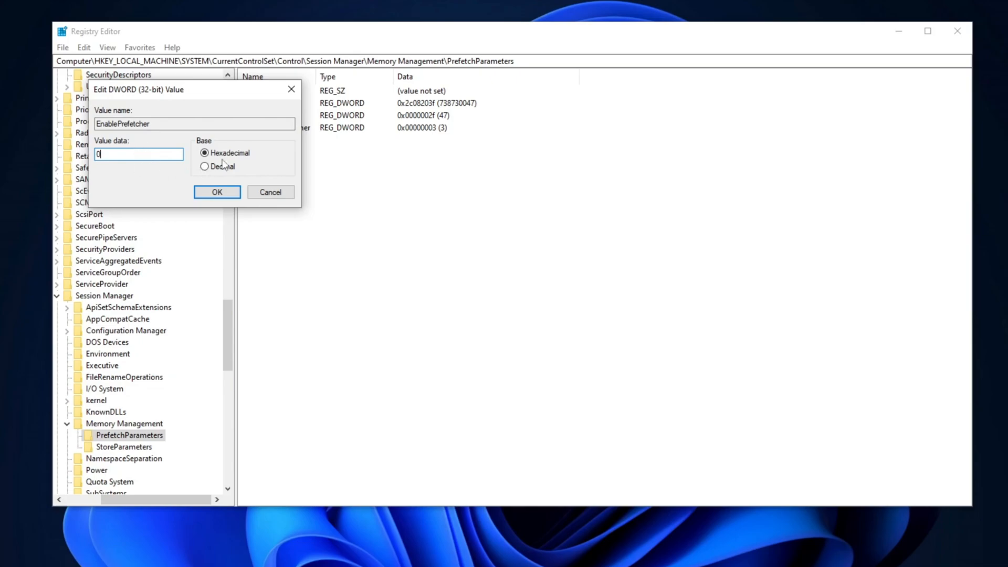
{"action": "left_click", "coordinate": [216, 193]}
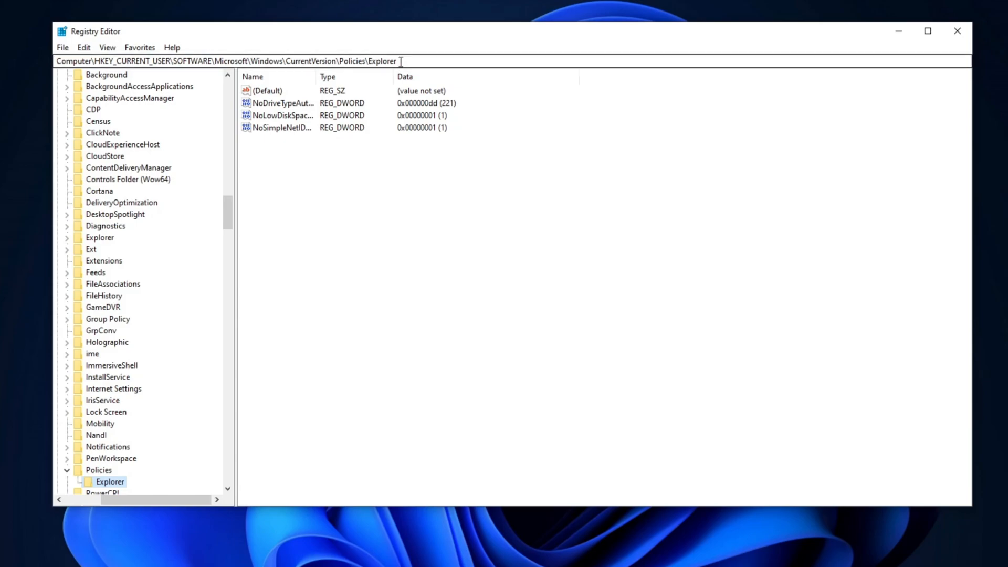
Create DWORD 'NoLoadDiskCheckSpace' in Policies\Explorer and open it for editing
{"action": "right_click", "coordinate": [325, 185]}
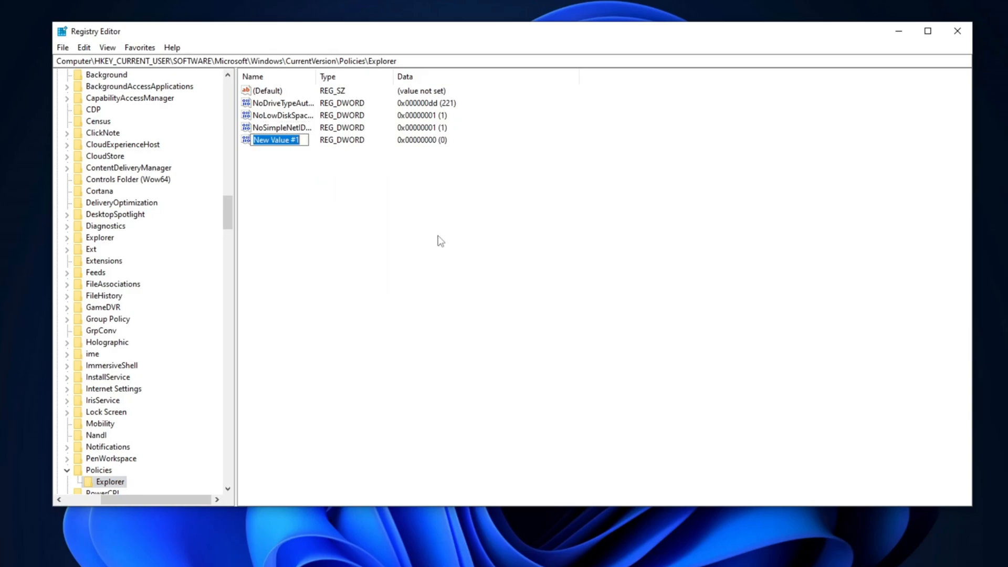
{"action": "mouse_move", "coordinate": [284, 170]}
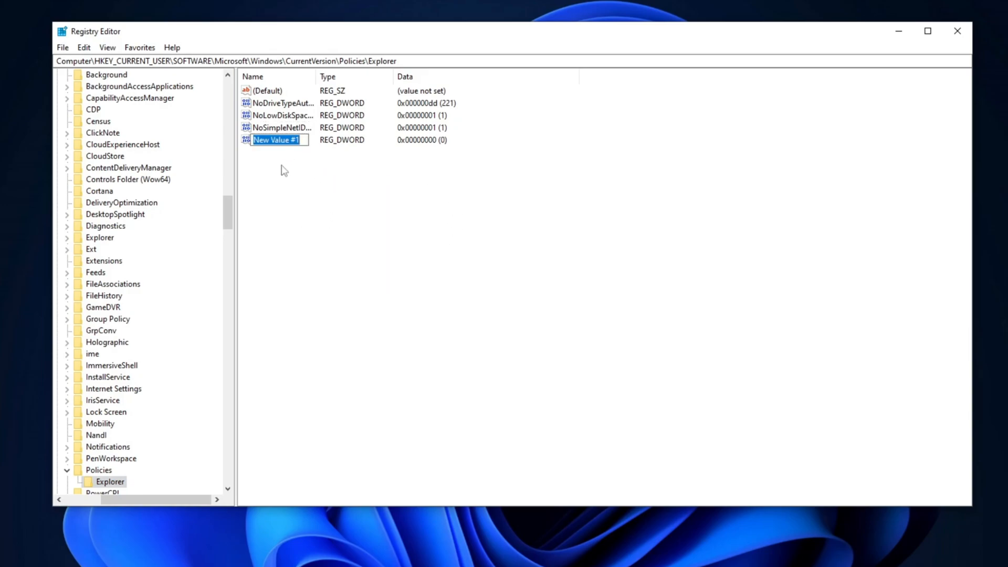
{"action": "type", "text": "NoLoadDiskCheckSpace"}
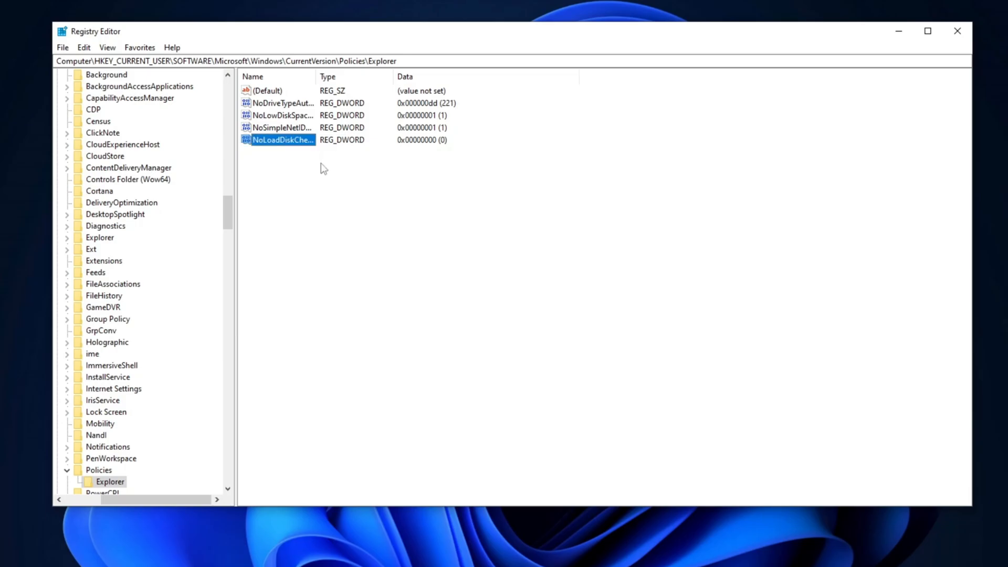
{"action": "double_click", "coordinate": [278, 139]}
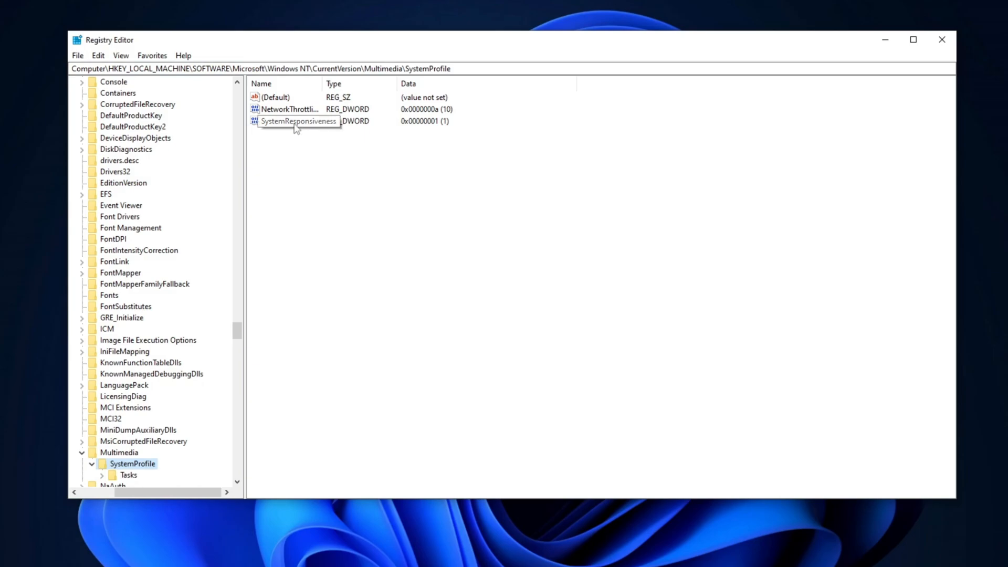
Enter 0 as SystemResponsiveness data in Multimedia\SystemProfile
{"action": "double_click", "coordinate": [298, 121]}
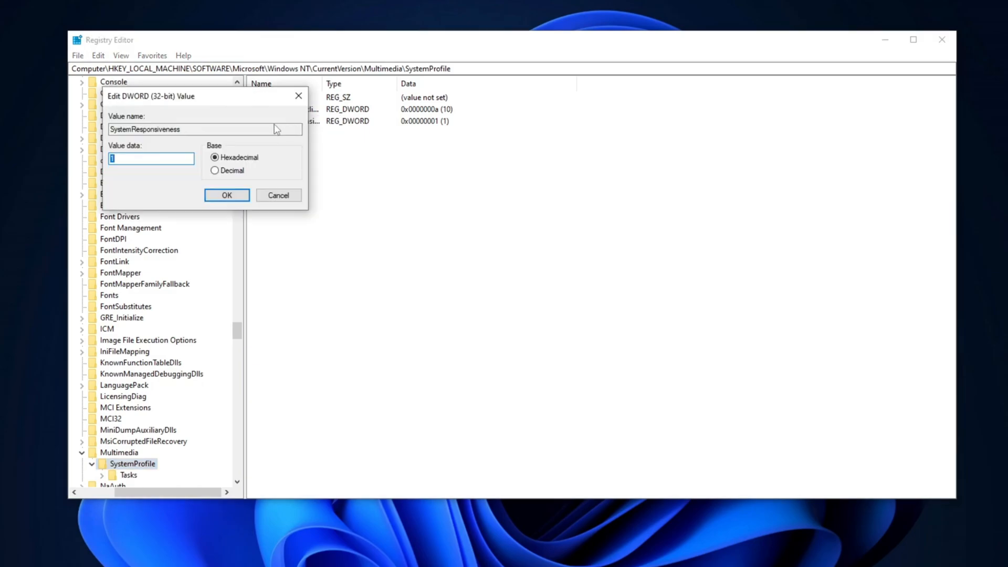
{"action": "type", "text": "0"}
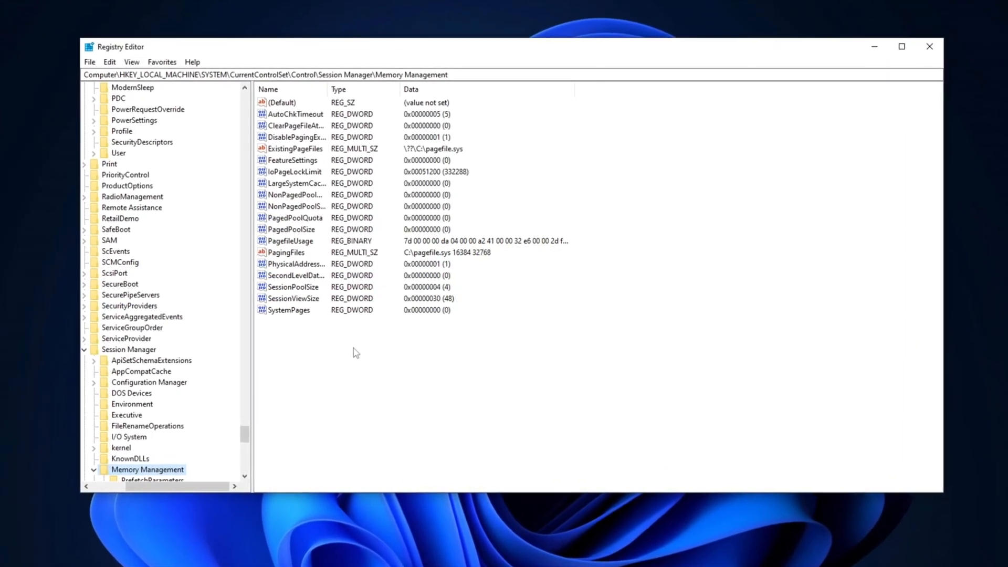
Open IoPageLockLimit in Memory Management and switch its number base
{"action": "right_click", "coordinate": [357, 352]}
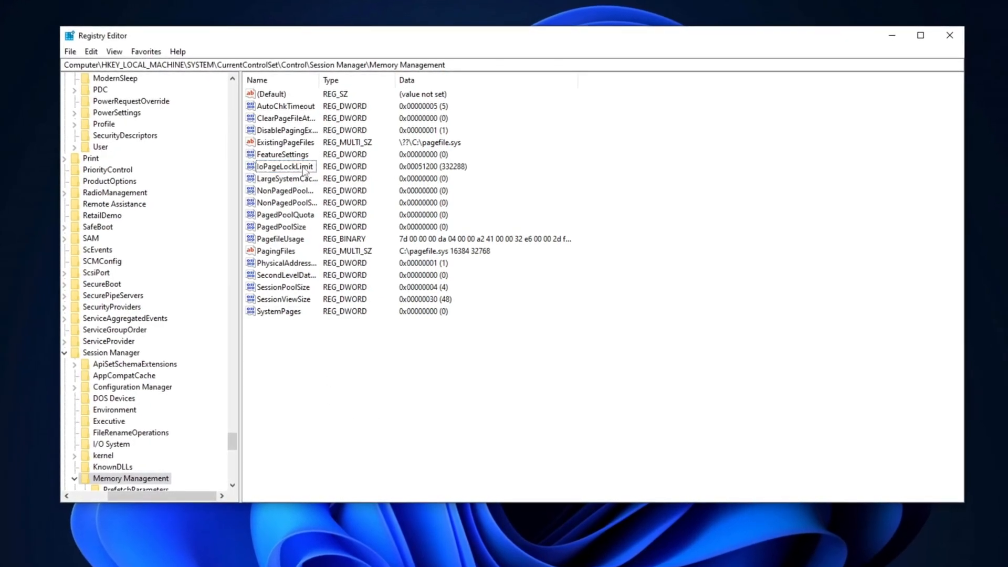
{"action": "double_click", "coordinate": [284, 166]}
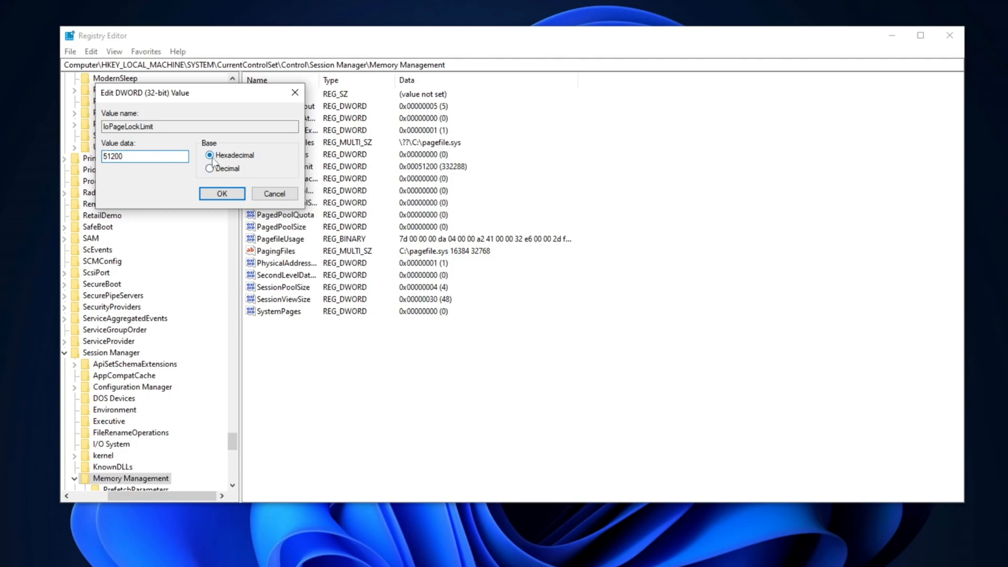
{"action": "left_click", "coordinate": [221, 193]}
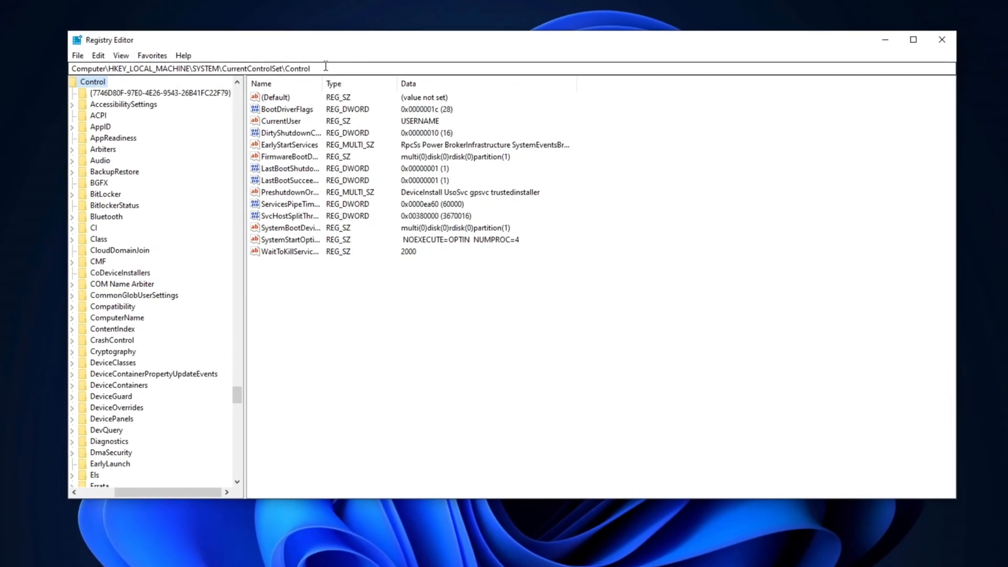
Open WaitToKillServiceTimeout (2000) and place the cursor in its Value data field
{"action": "left_click", "coordinate": [288, 252]}
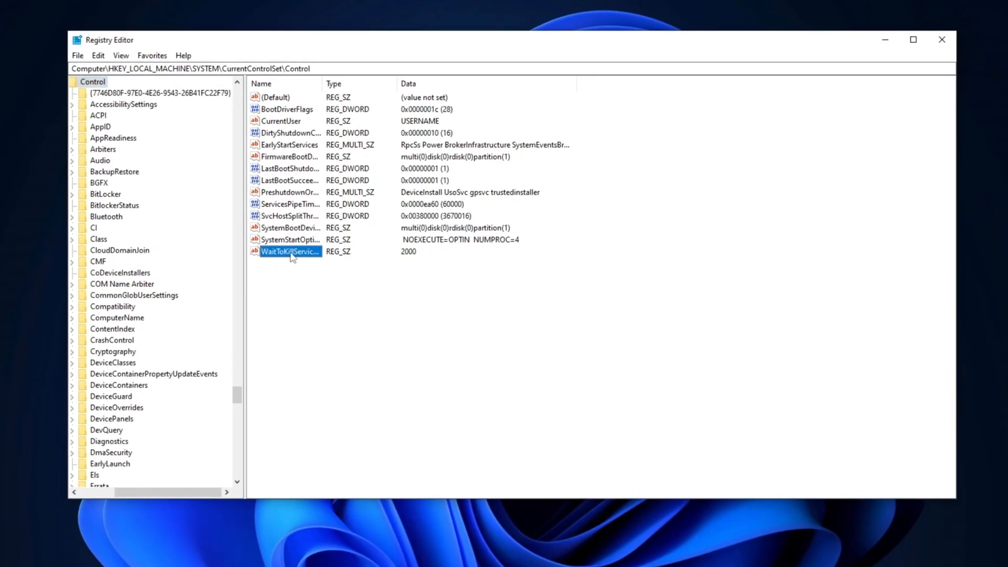
{"action": "double_click", "coordinate": [289, 251]}
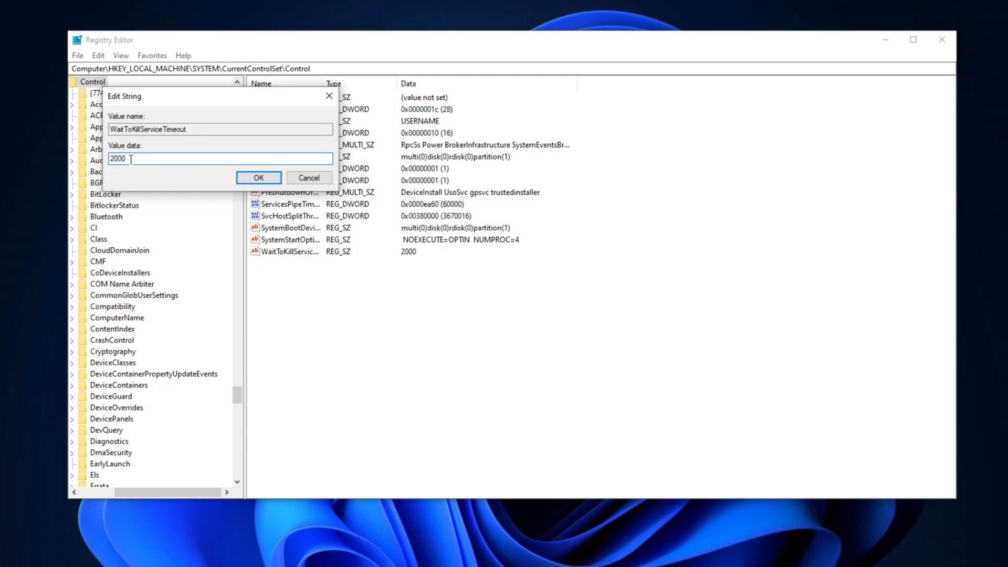
{"action": "left_click", "coordinate": [258, 178]}
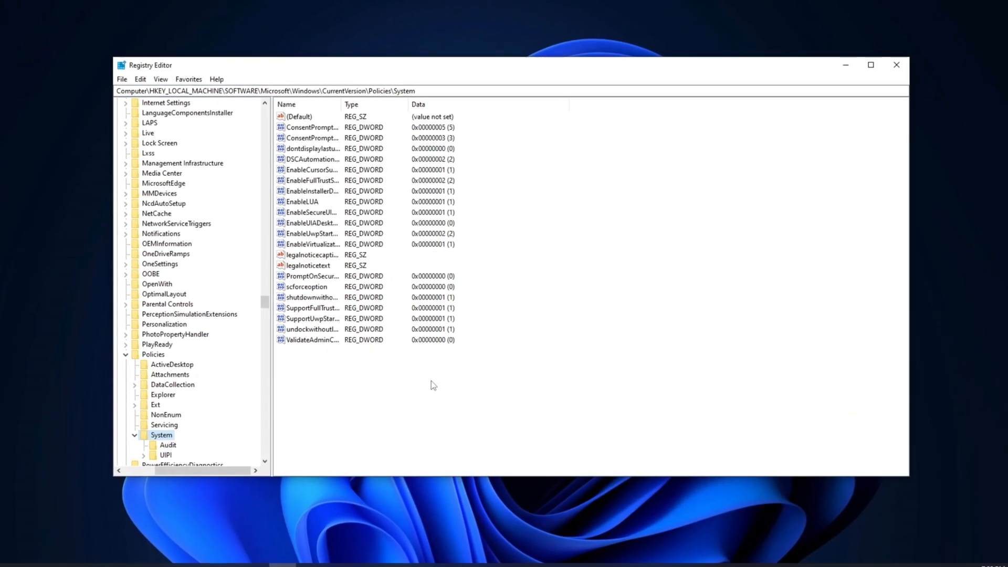
Create DWORD 'EnableUPLS' in Policies\System and confirm its data as 0
{"action": "right_click", "coordinate": [431, 384]}
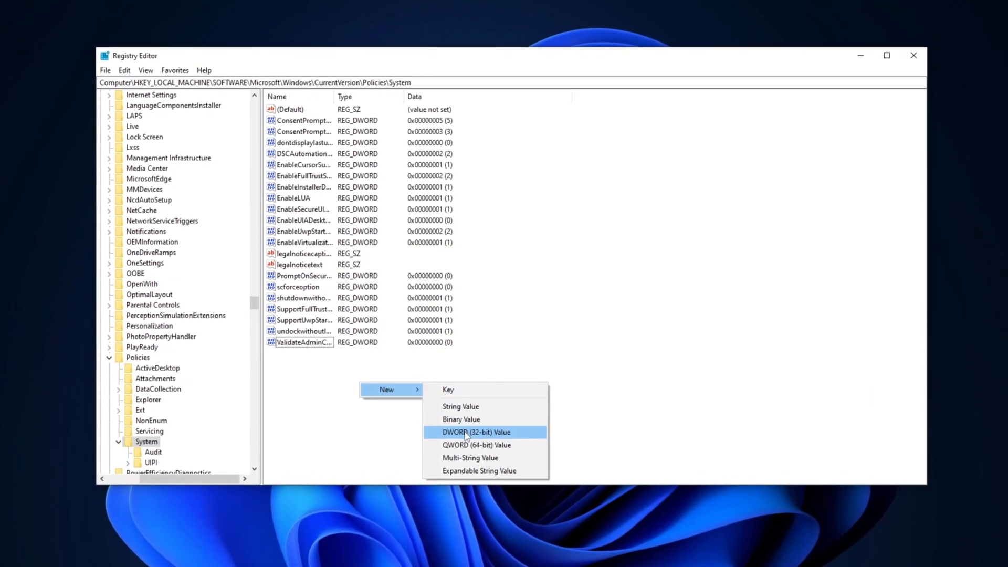
{"action": "left_click", "coordinate": [476, 432]}
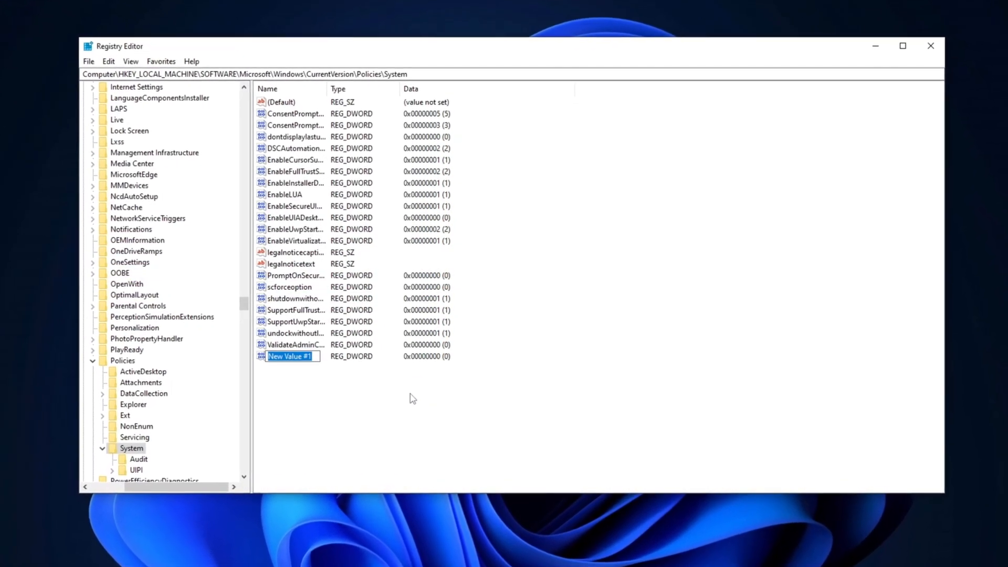
{"action": "type", "text": "EnableUPLS"}
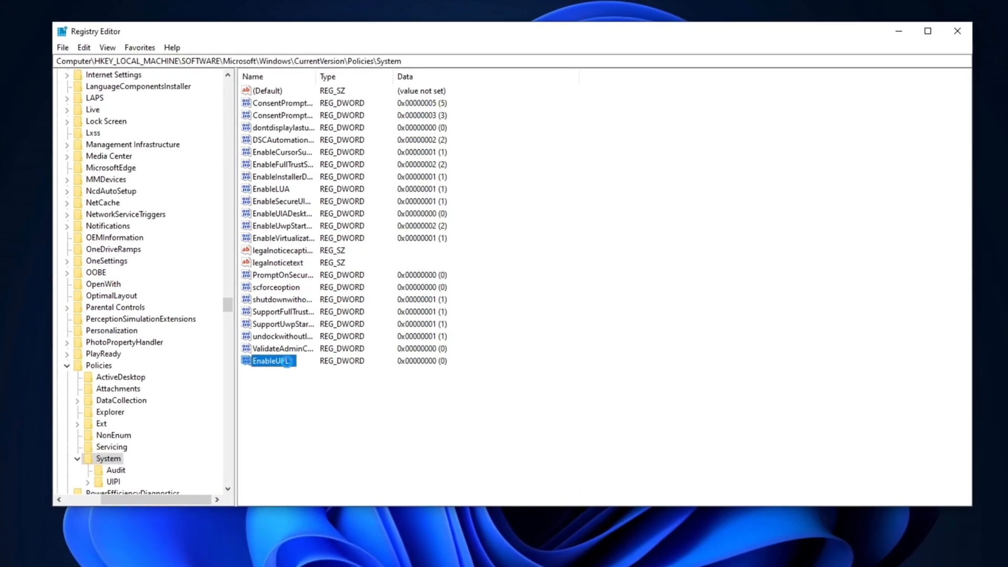
{"action": "double_click", "coordinate": [271, 361]}
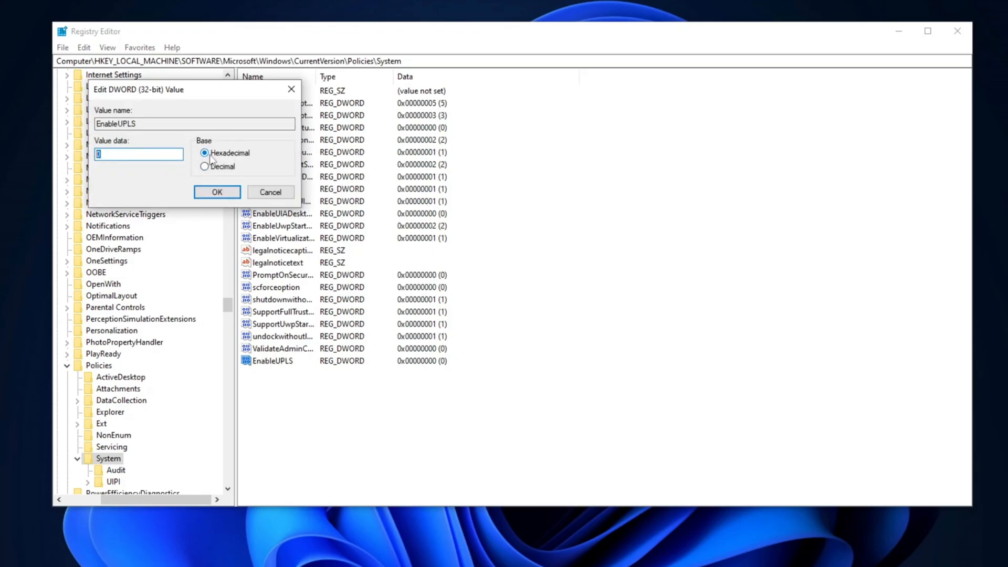
{"action": "left_click", "coordinate": [217, 192]}
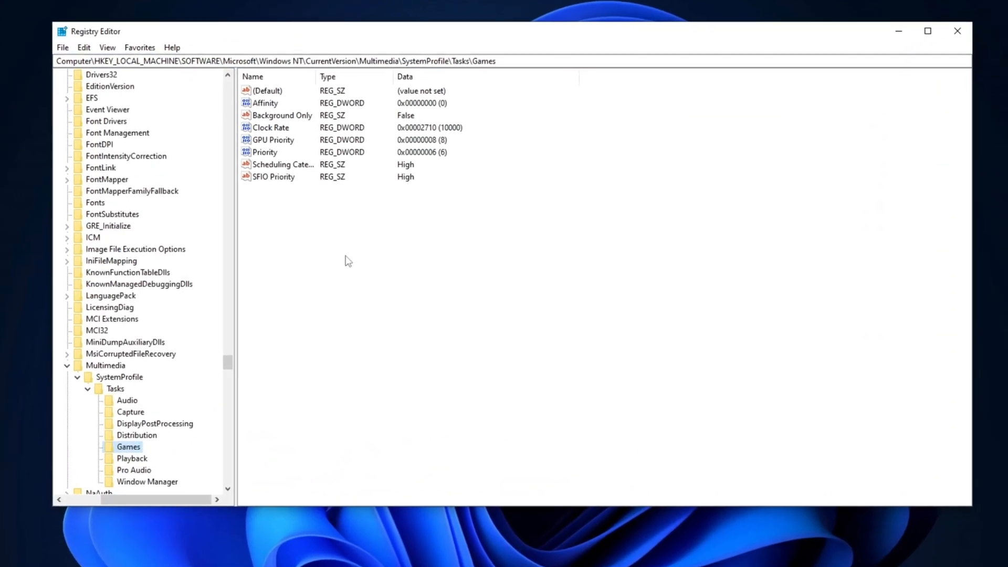
{"action": "mouse_move", "coordinate": [280, 152]}
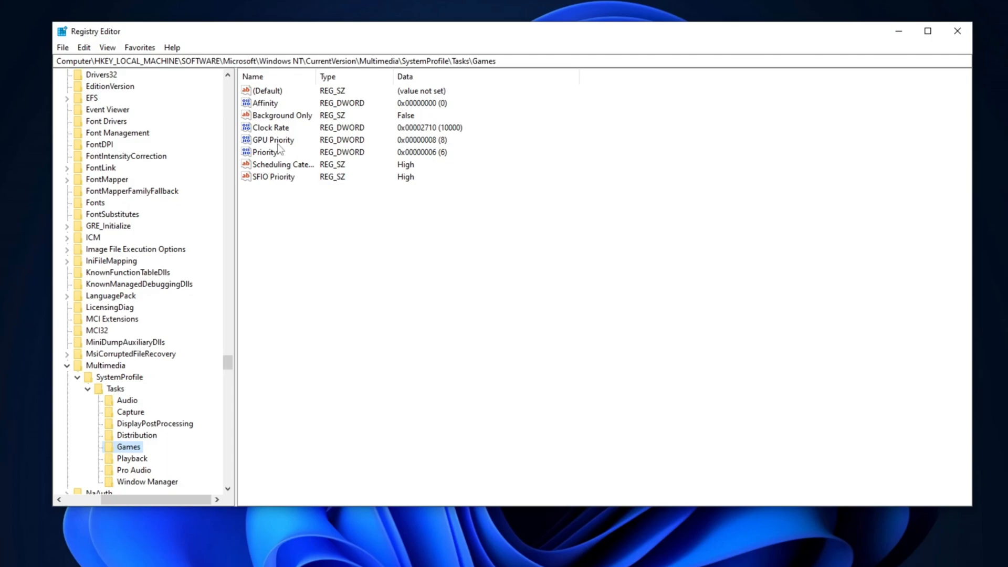
Confirm Games task values: GPU Priority 8, Priority 6, Scheduling Category High
{"action": "double_click", "coordinate": [273, 140]}
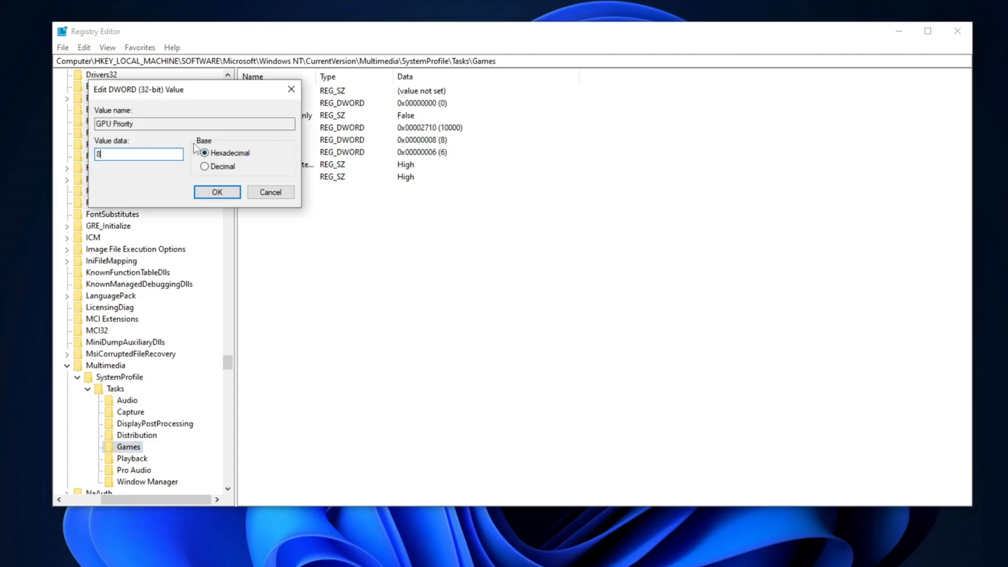
{"action": "left_click", "coordinate": [217, 192]}
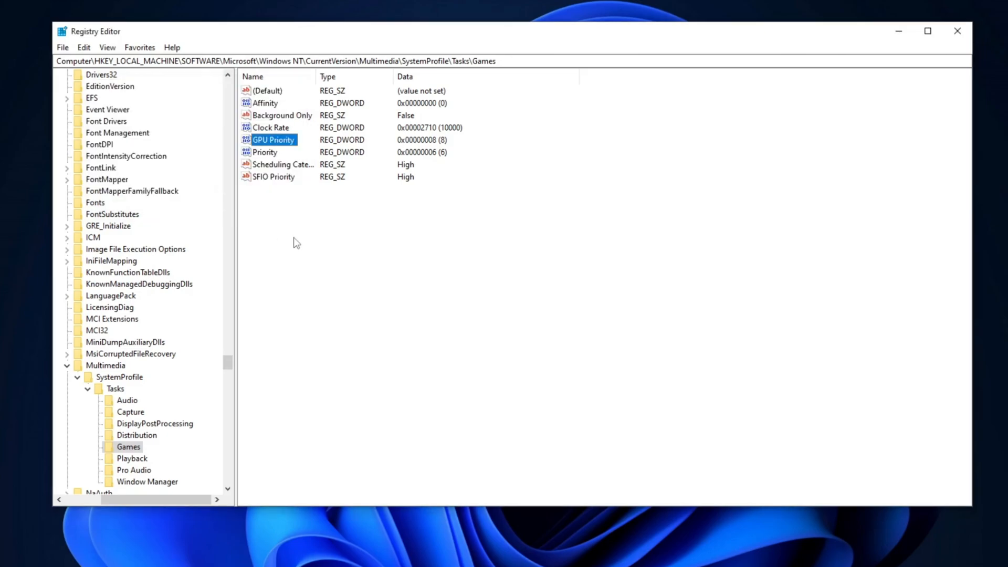
{"action": "left_click", "coordinate": [264, 152]}
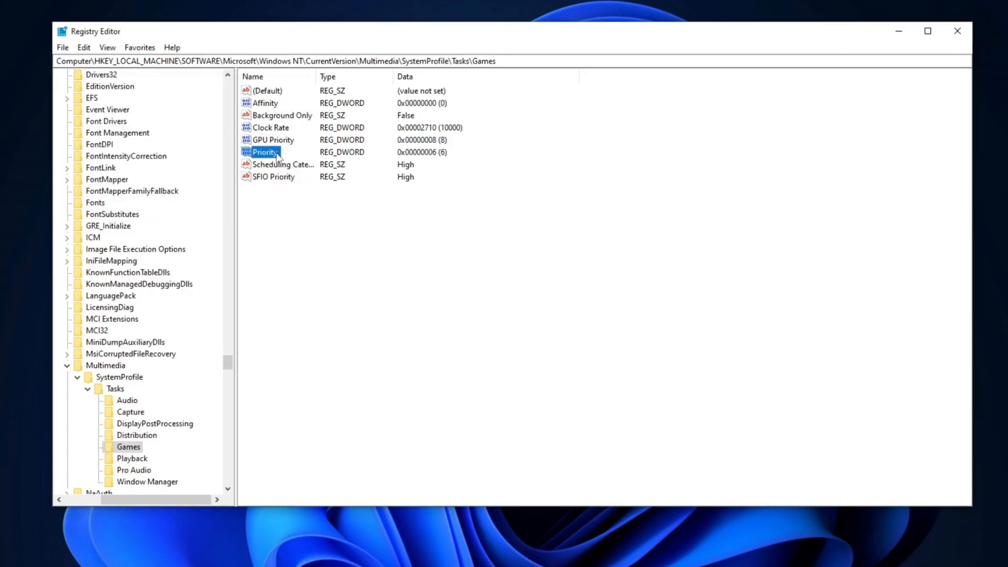
{"action": "double_click", "coordinate": [264, 151]}
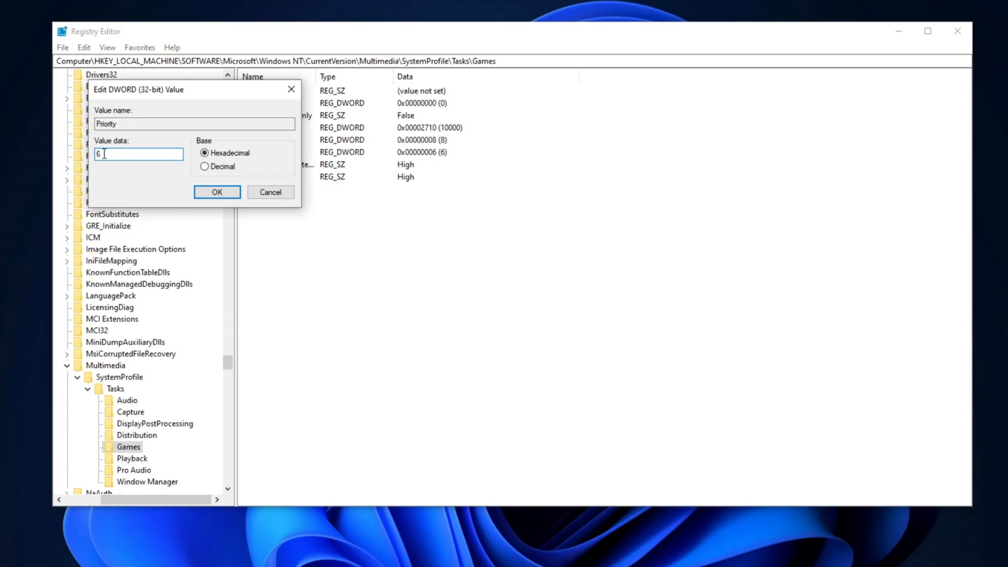
{"action": "left_click", "coordinate": [217, 192]}
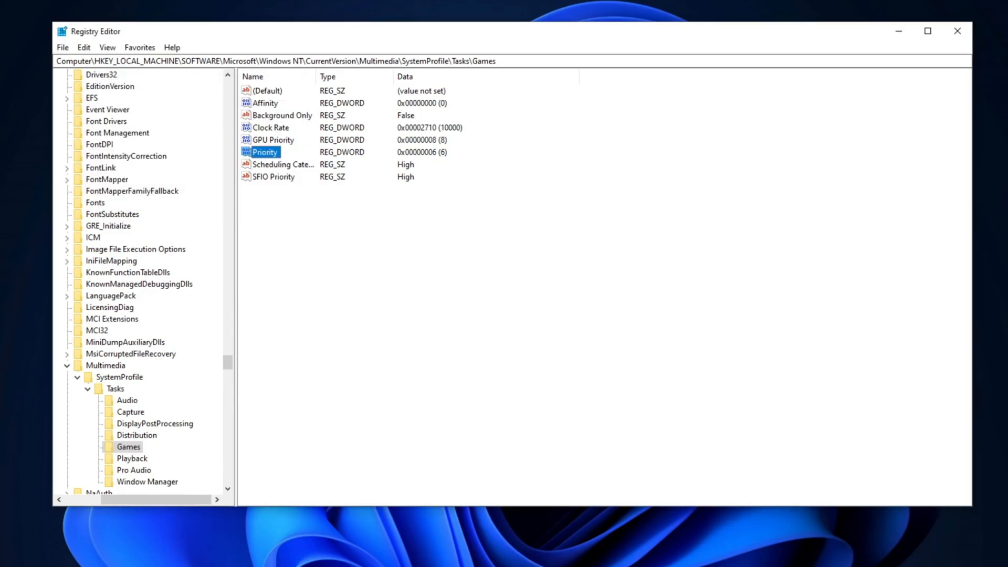
{"action": "double_click", "coordinate": [281, 164]}
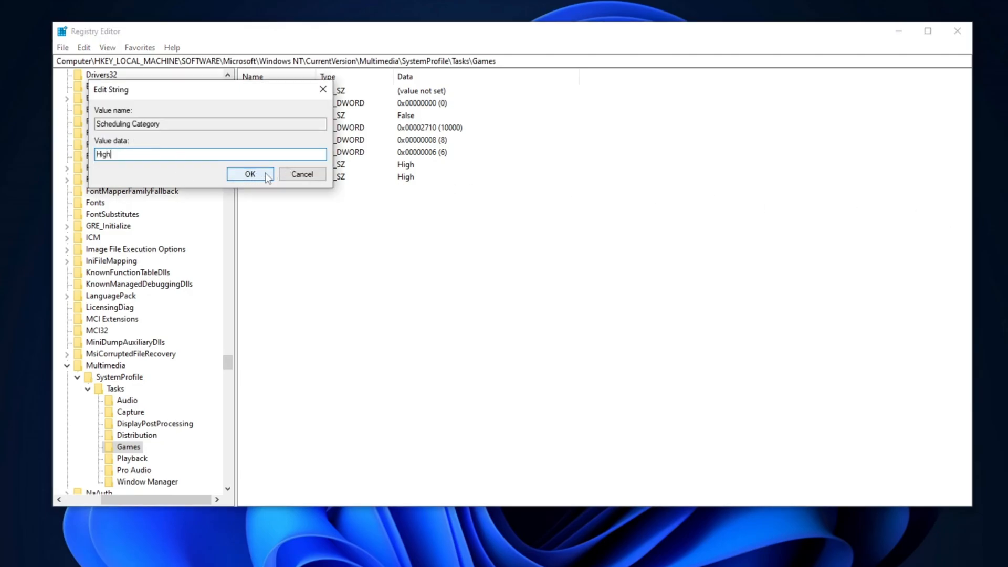
{"action": "left_click", "coordinate": [250, 174]}
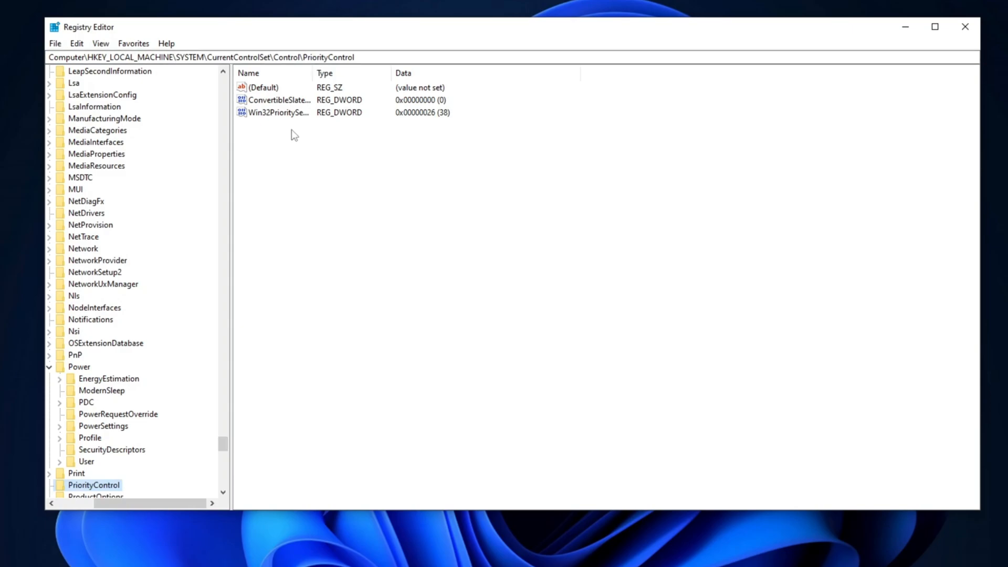
Select Win32PrioritySeparation (value 38, hex 26) and open it for editing
{"action": "left_click", "coordinate": [277, 112]}
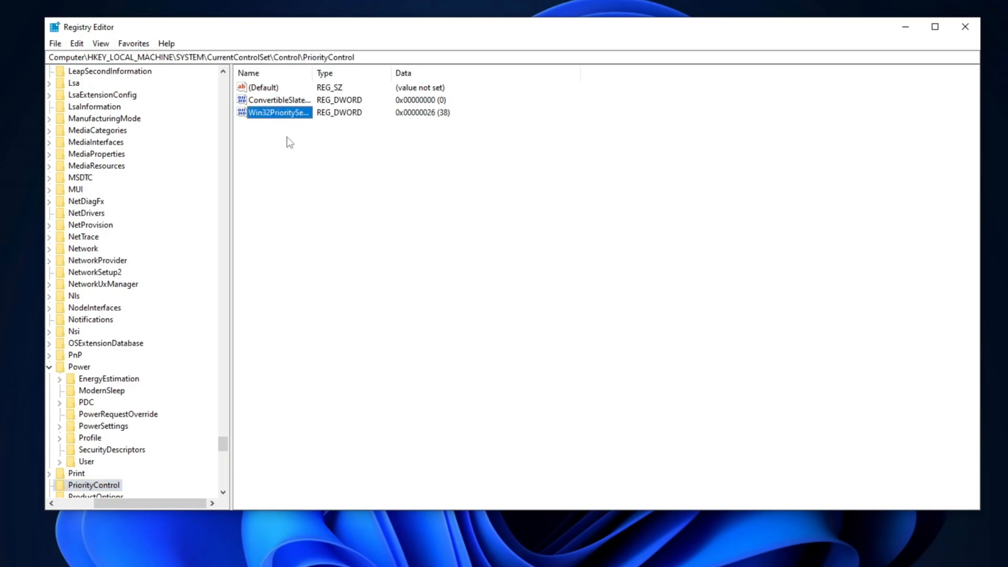
{"action": "mouse_move", "coordinate": [291, 136]}
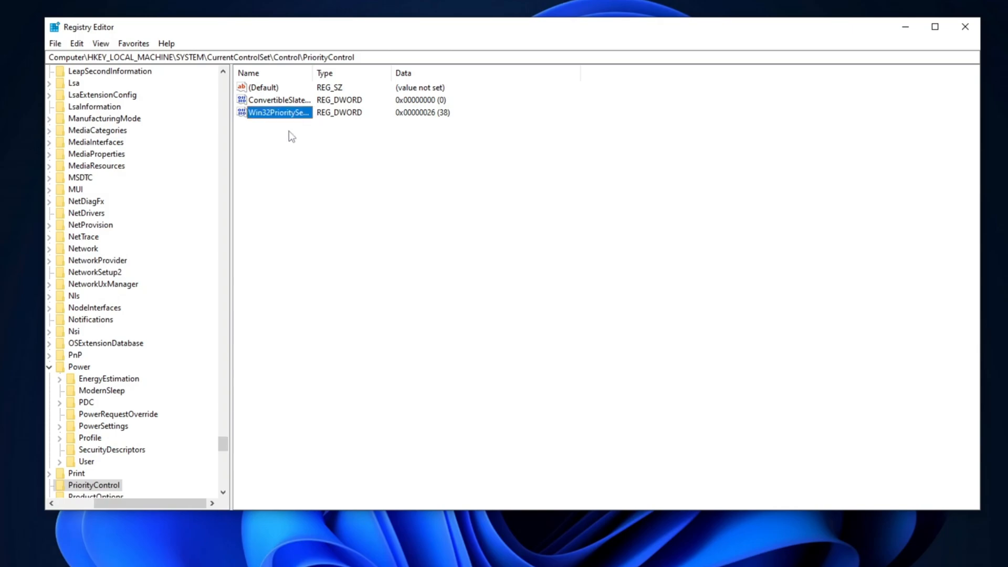
{"action": "double_click", "coordinate": [278, 112]}
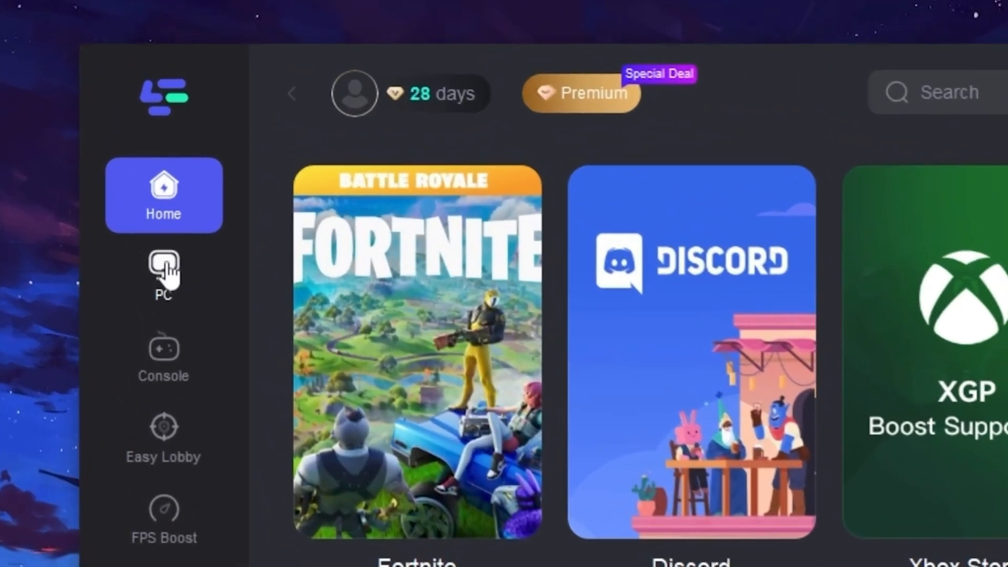
{"action": "mouse_move", "coordinate": [162, 357]}
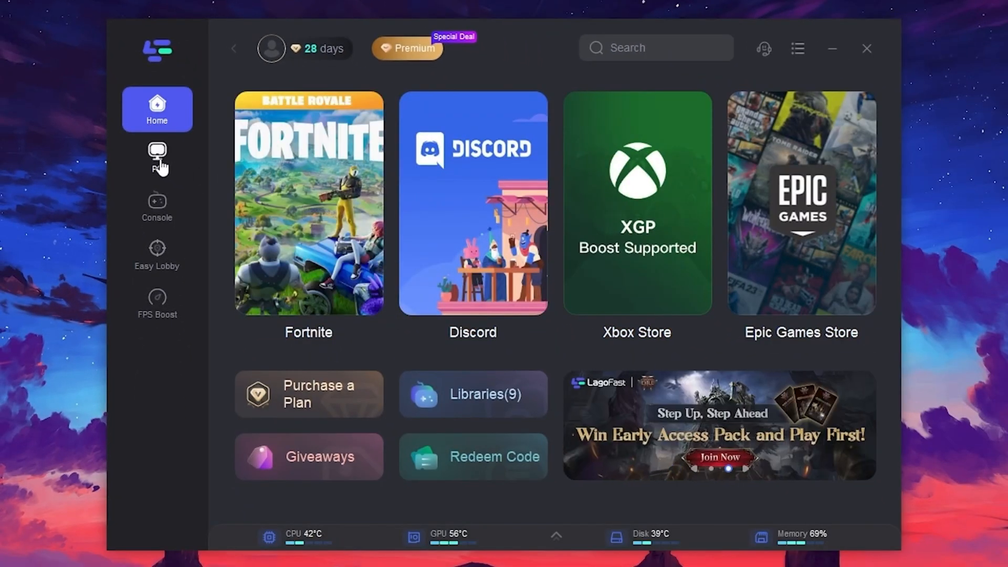
Boost Fortnite in LagoFast via the Middle East node and start the game
{"action": "left_click", "coordinate": [157, 157]}
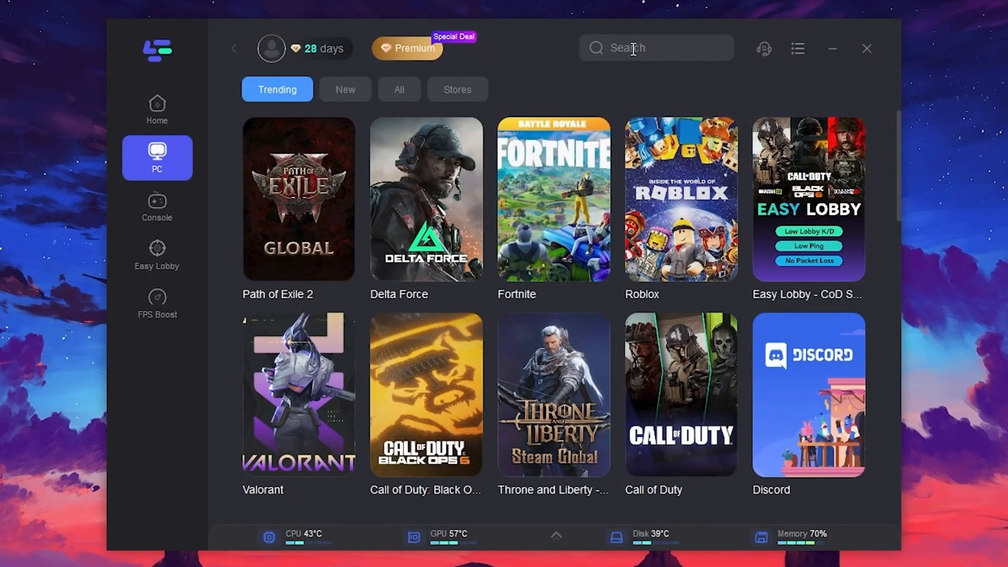
{"action": "left_click", "coordinate": [157, 109]}
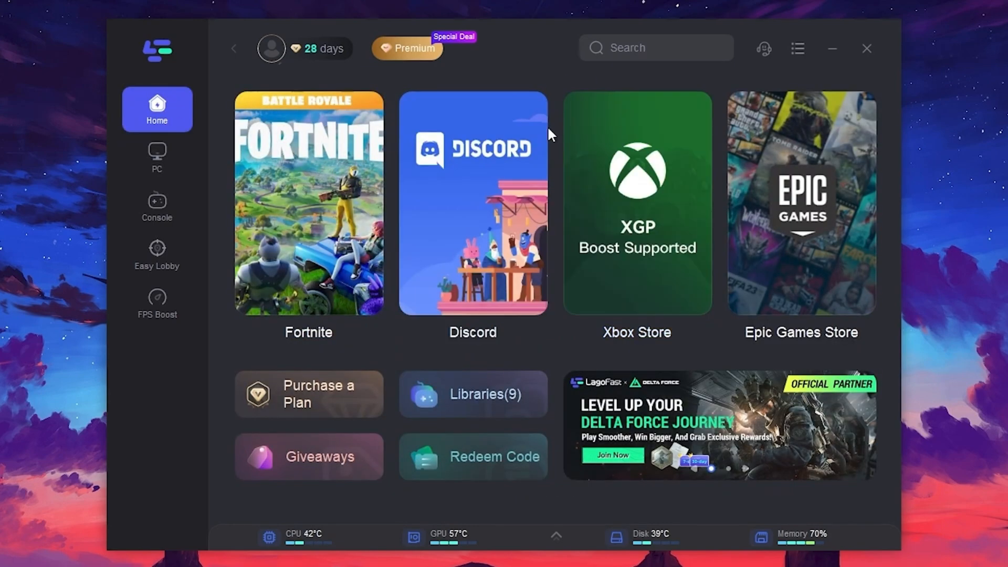
{"action": "mouse_move", "coordinate": [321, 167]}
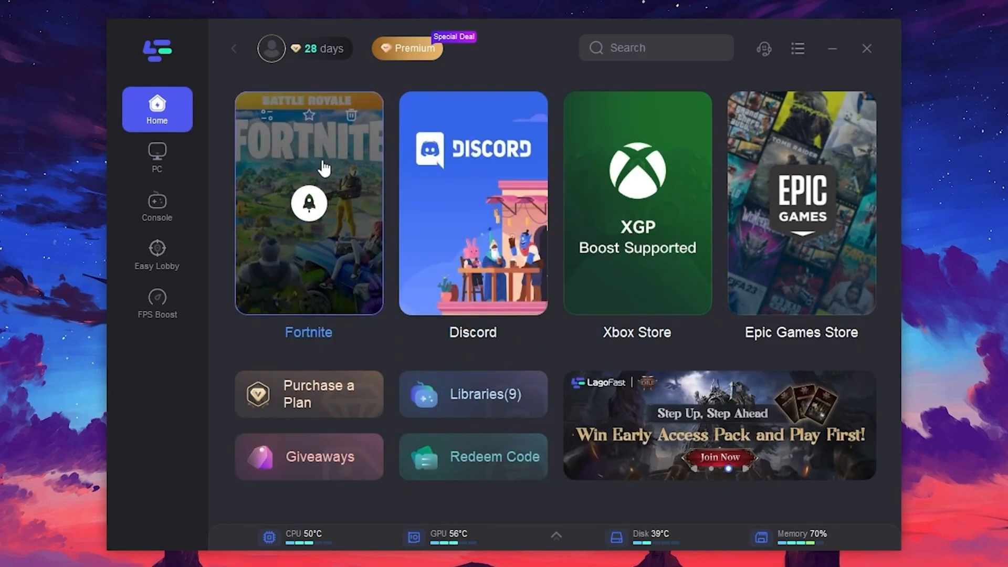
{"action": "left_click", "coordinate": [308, 201]}
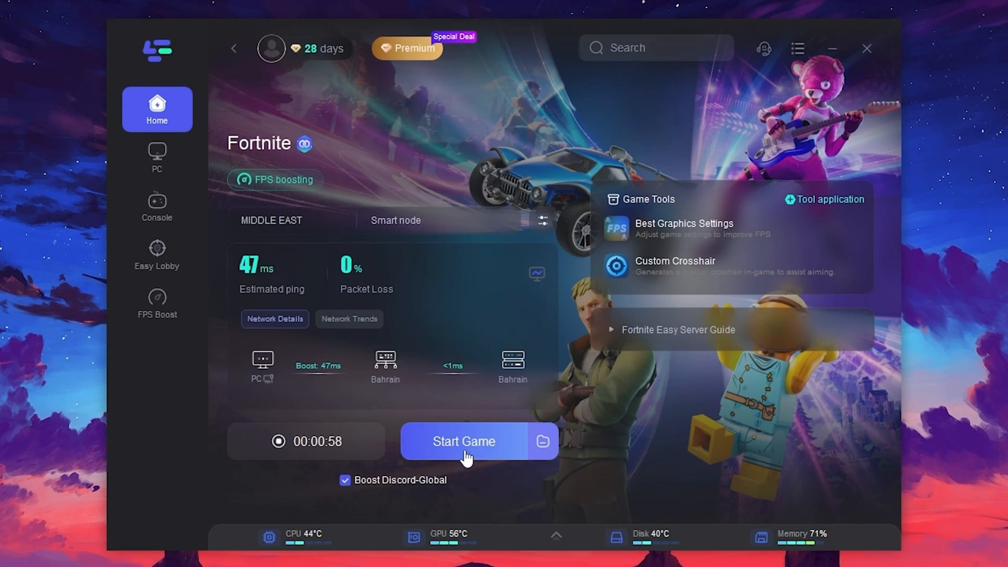
{"action": "left_click", "coordinate": [464, 441]}
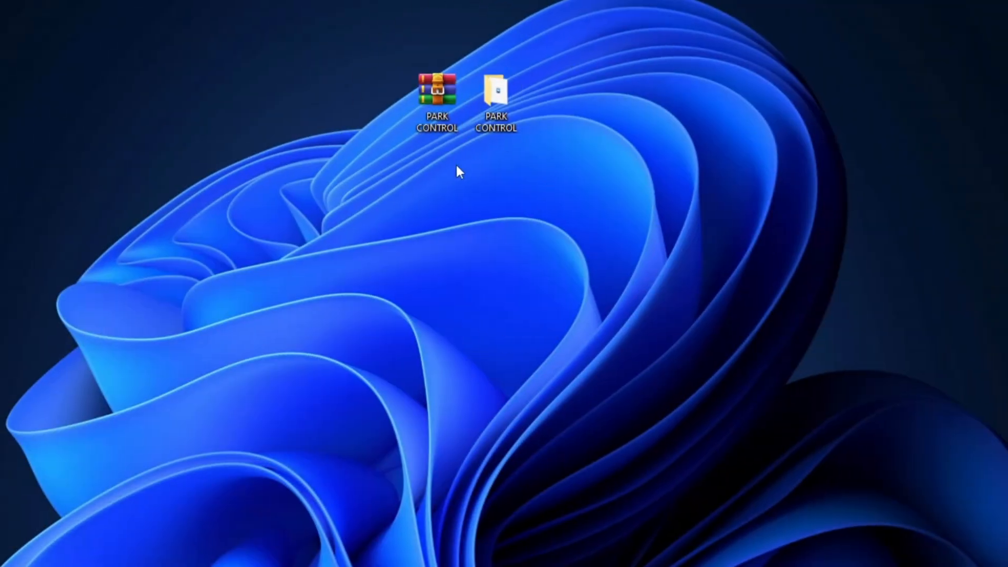
{"action": "mouse_move", "coordinate": [454, 174]}
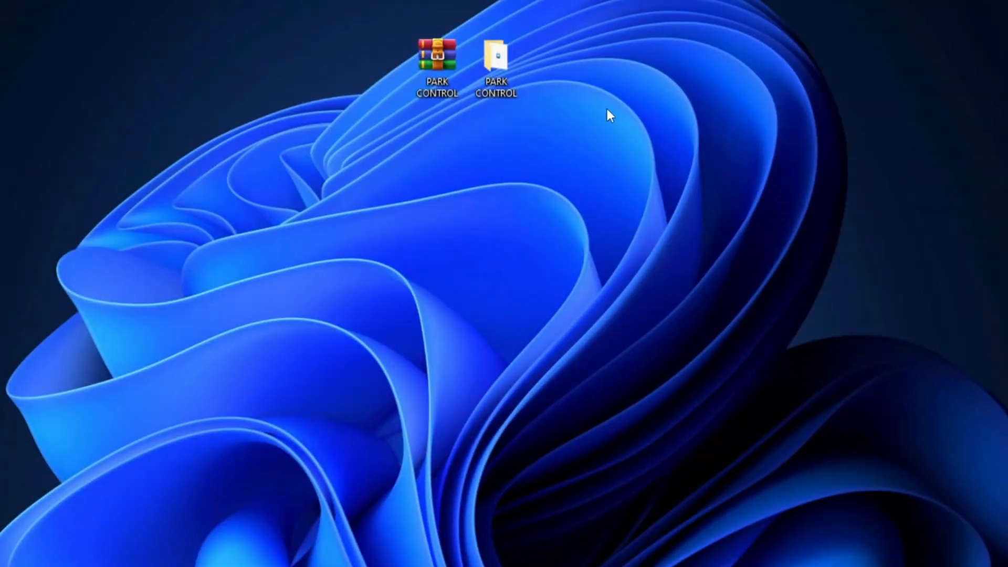
Open the desktop PARK CONTROL folder and run parkcontrolsetup64
{"action": "left_click", "coordinate": [496, 61]}
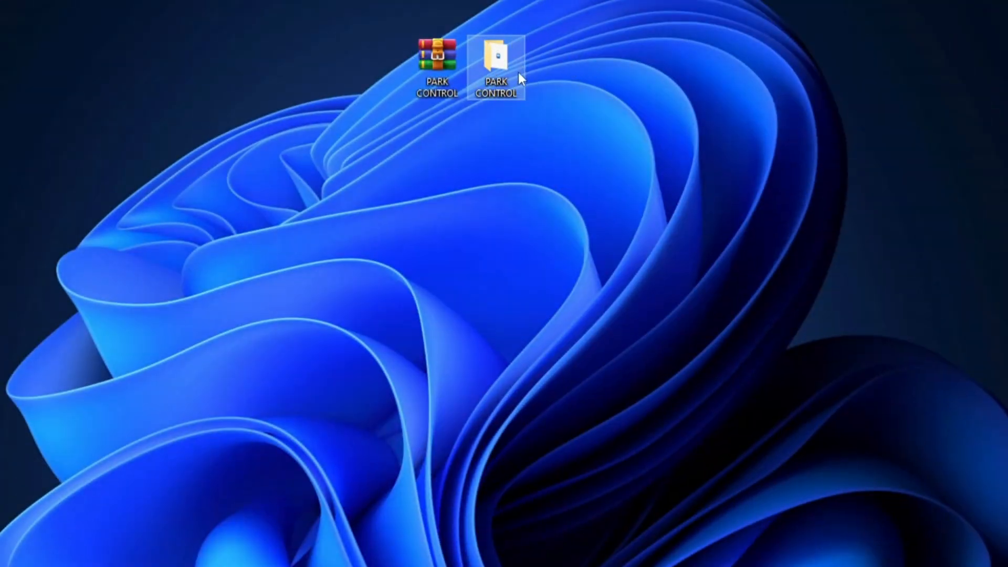
{"action": "double_click", "coordinate": [496, 58]}
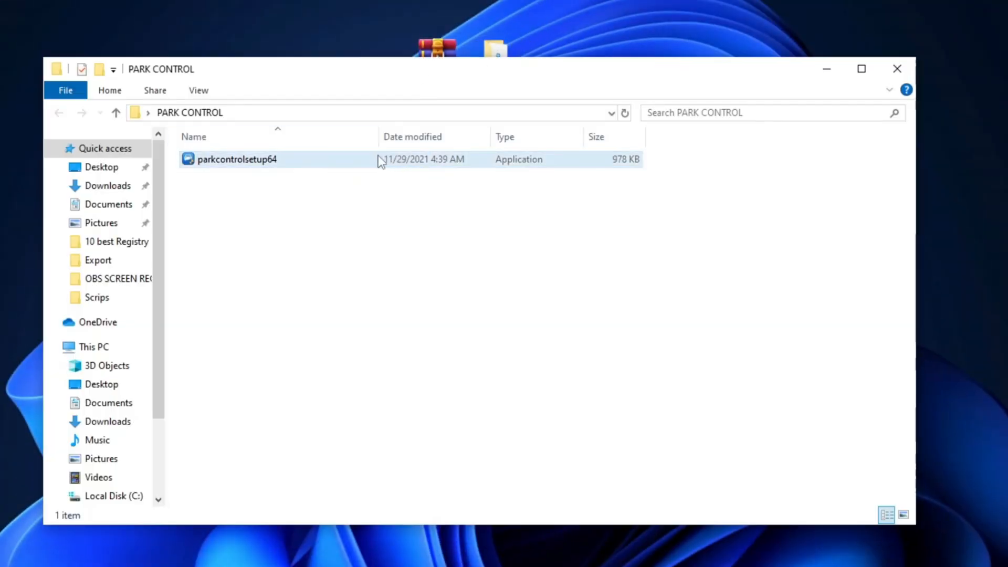
{"action": "left_click", "coordinate": [237, 159]}
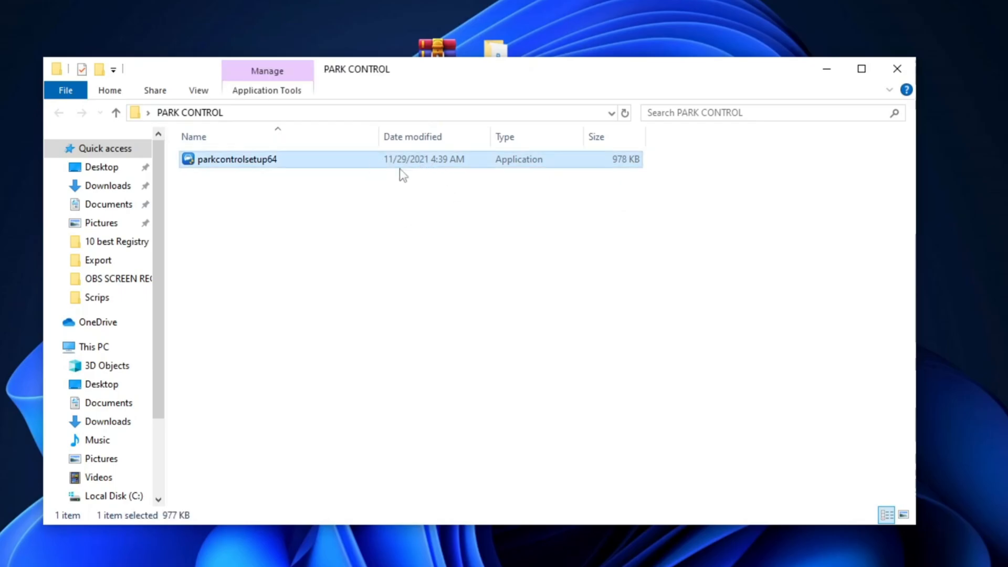
{"action": "double_click", "coordinate": [237, 159]}
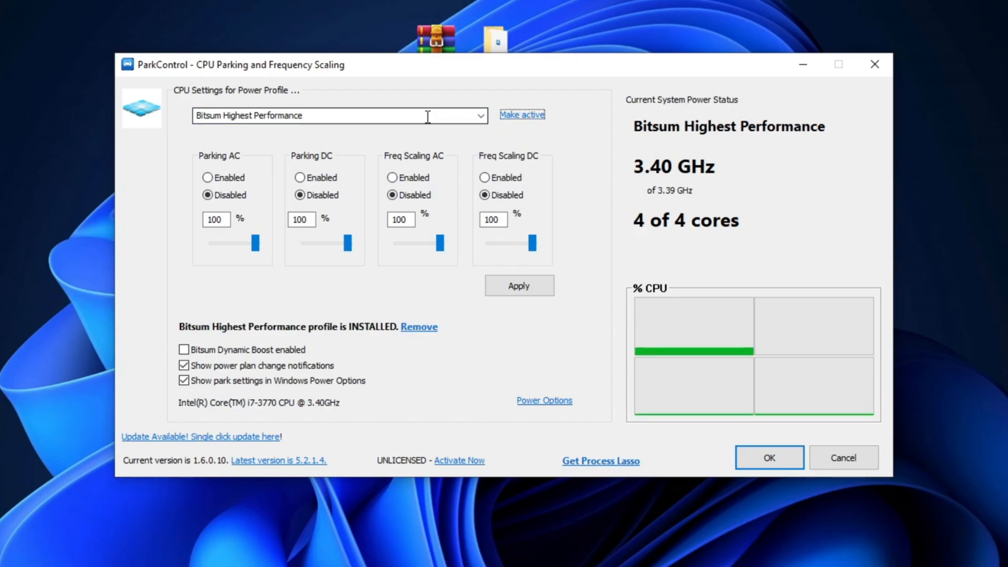
Keep core parking disabled at 100% and enable Dynamic Boost with 300-second idle
{"action": "left_click", "coordinate": [299, 195]}
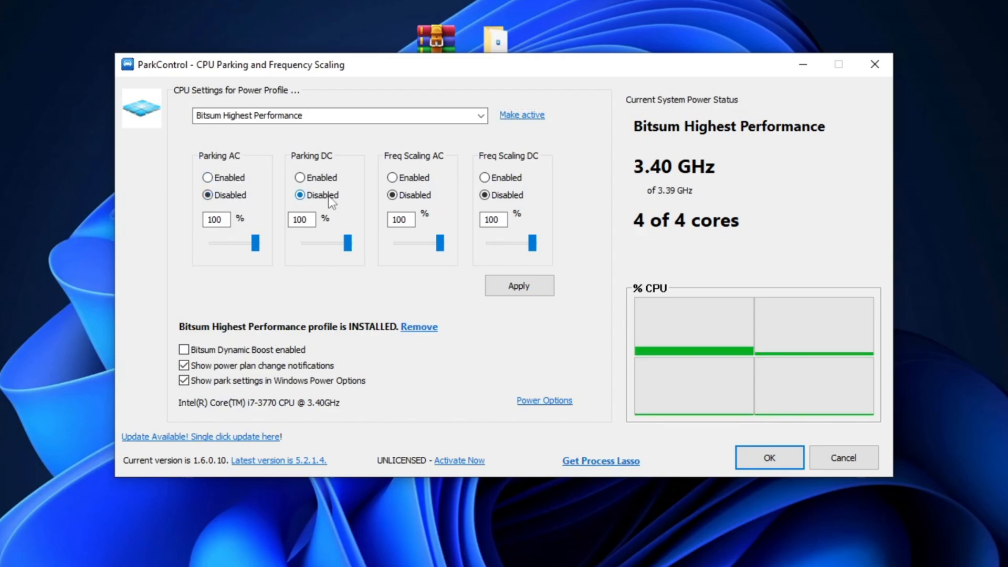
{"action": "mouse_move", "coordinate": [527, 171]}
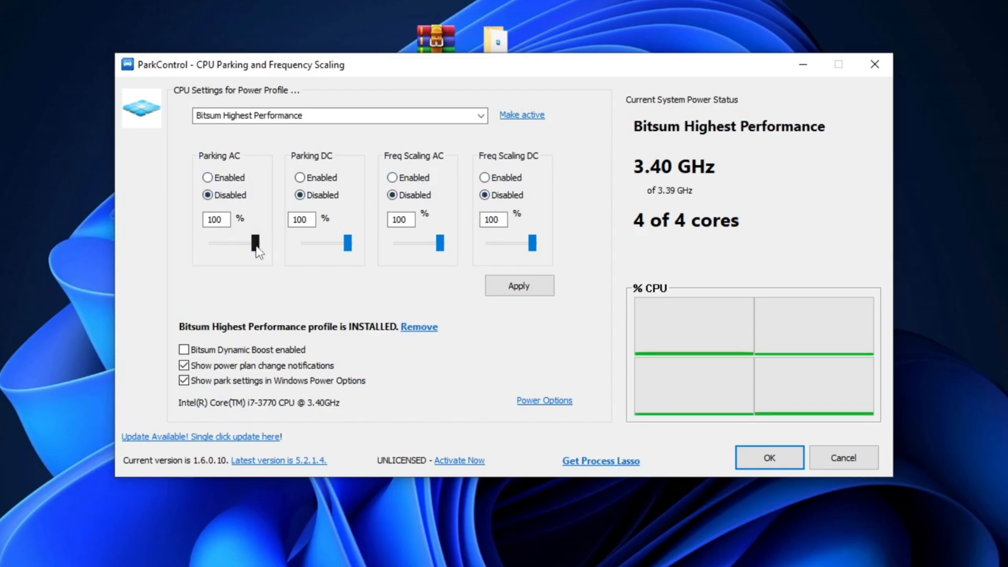
{"action": "left_click_drag", "start_coordinate": [254, 243], "coordinate": [243, 243]}
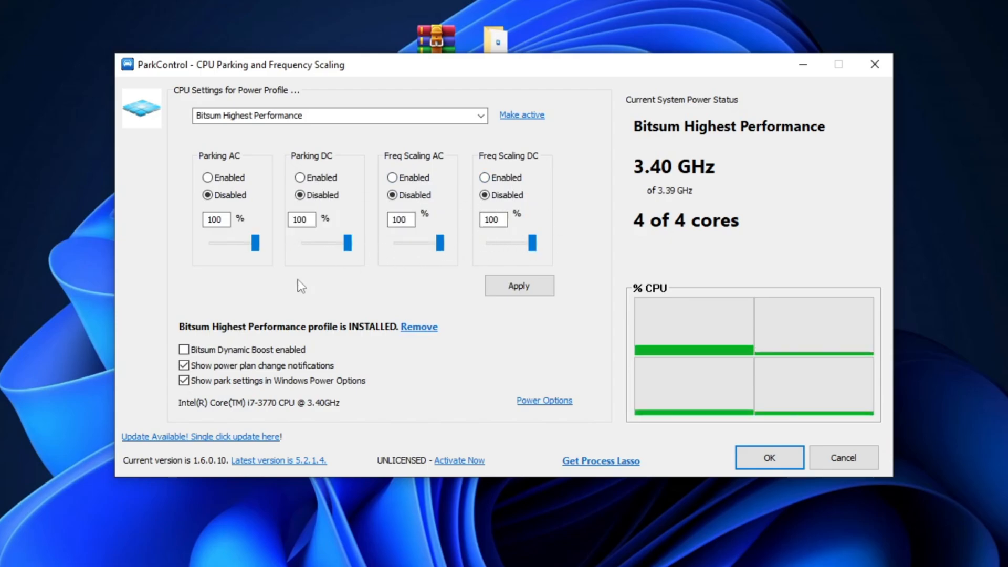
{"action": "left_click", "coordinate": [183, 349]}
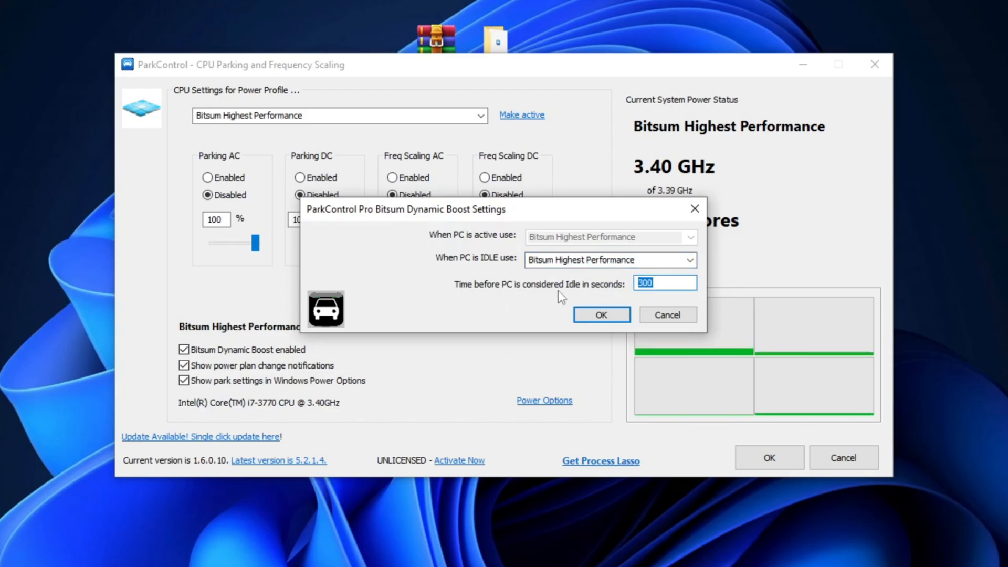
{"action": "left_click", "coordinate": [664, 283]}
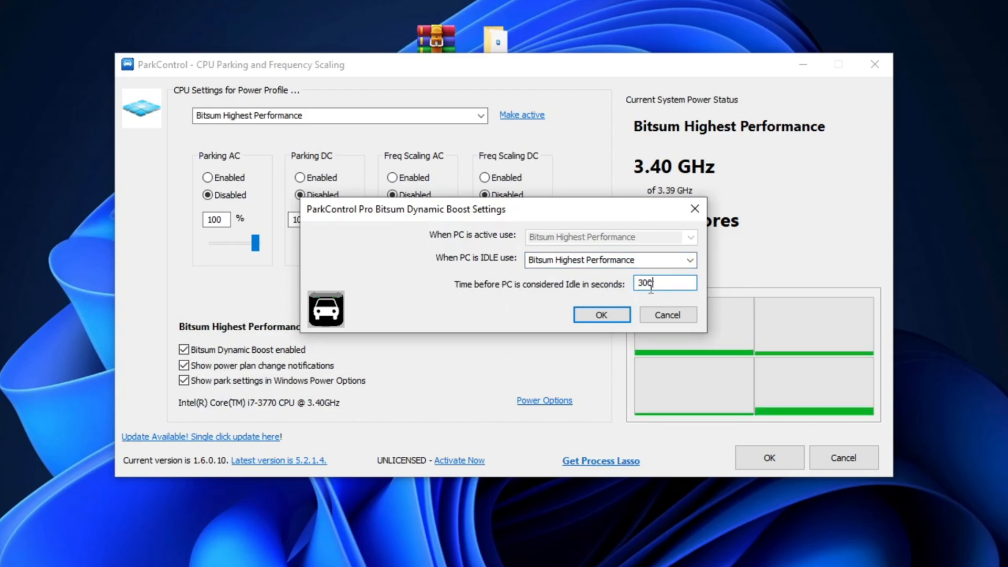
{"action": "left_click", "coordinate": [601, 314]}
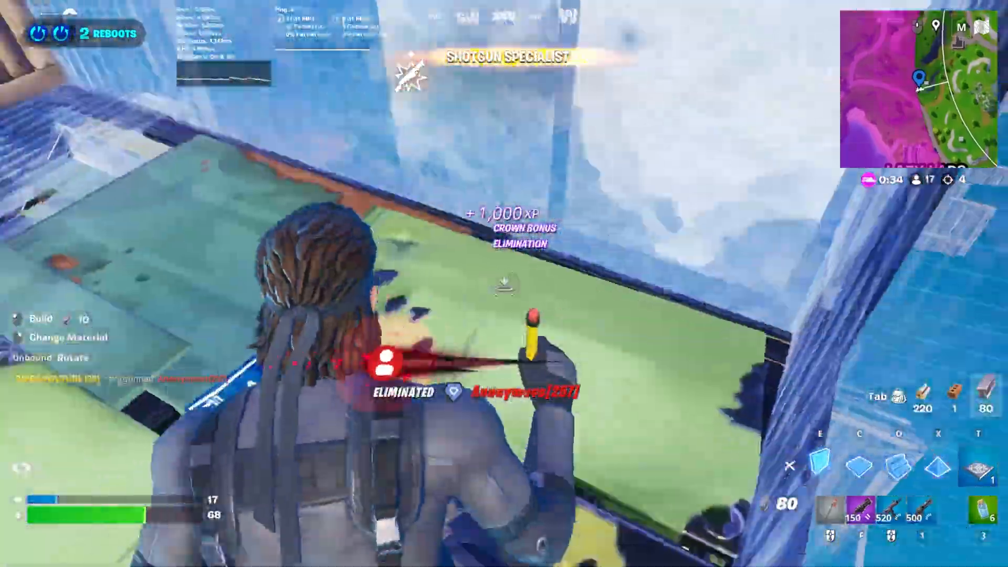
Search the Start menu for 'powe' to find power plan settings
{"action": "left_click", "coordinate": [14, 555]}
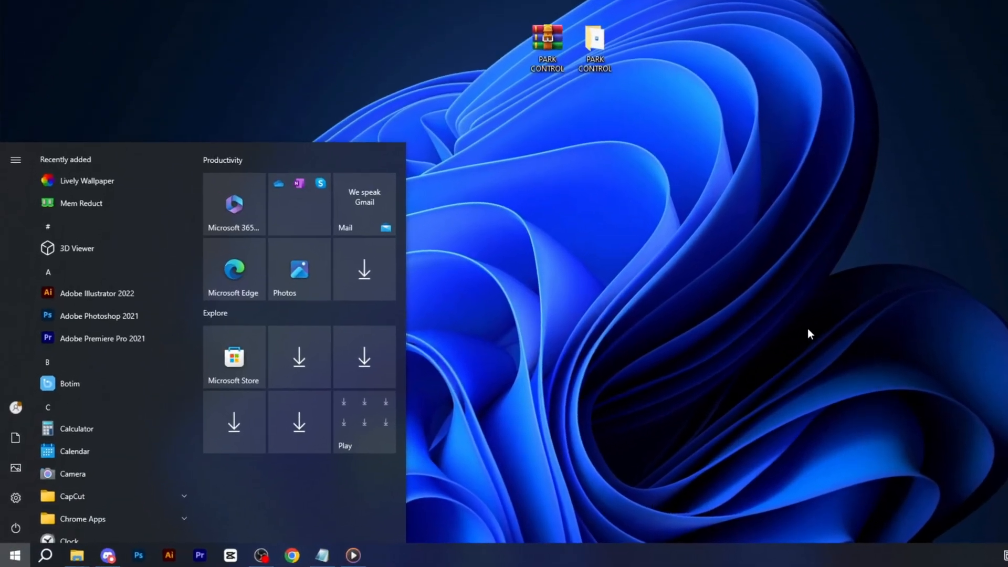
{"action": "type", "text": "powe"}
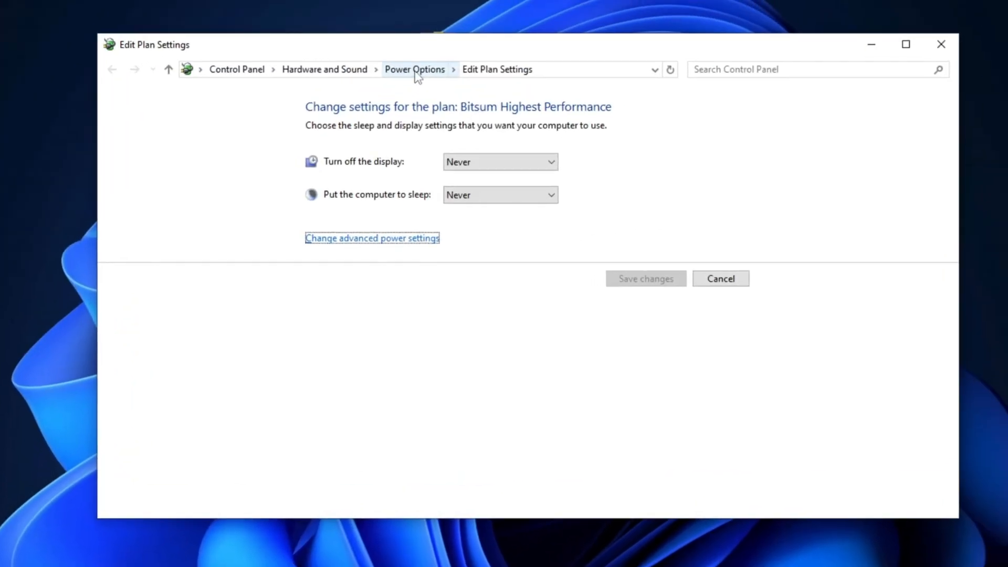
Make Bitsum Highest Performance the active power plan and open its settings
{"action": "left_click", "coordinate": [415, 68]}
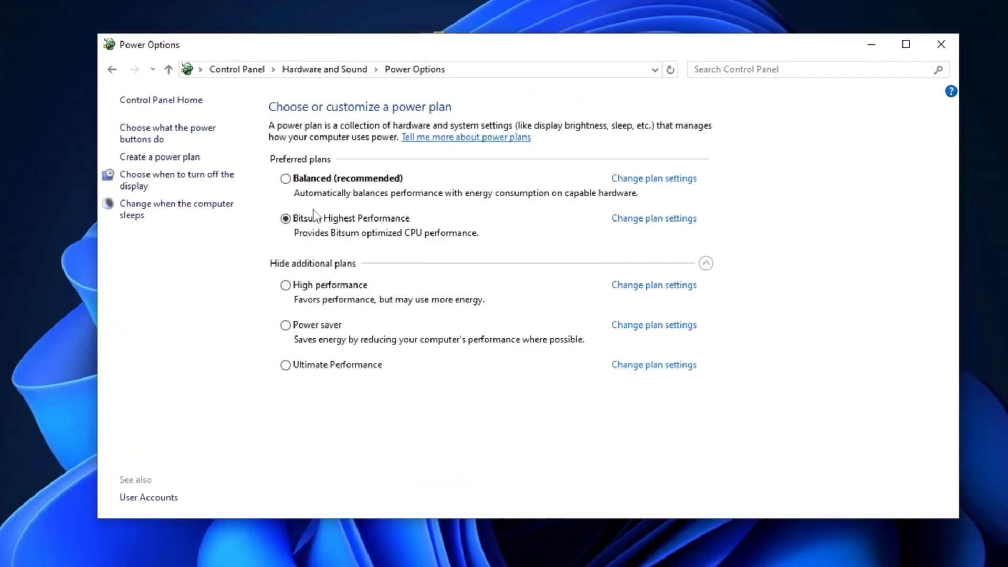
{"action": "left_click", "coordinate": [653, 218]}
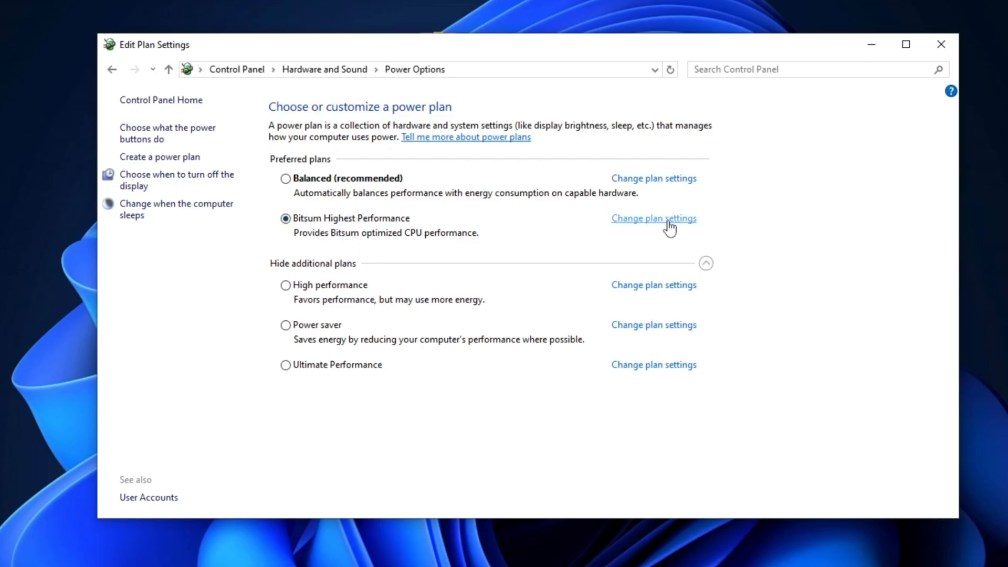
{"action": "left_click", "coordinate": [654, 218]}
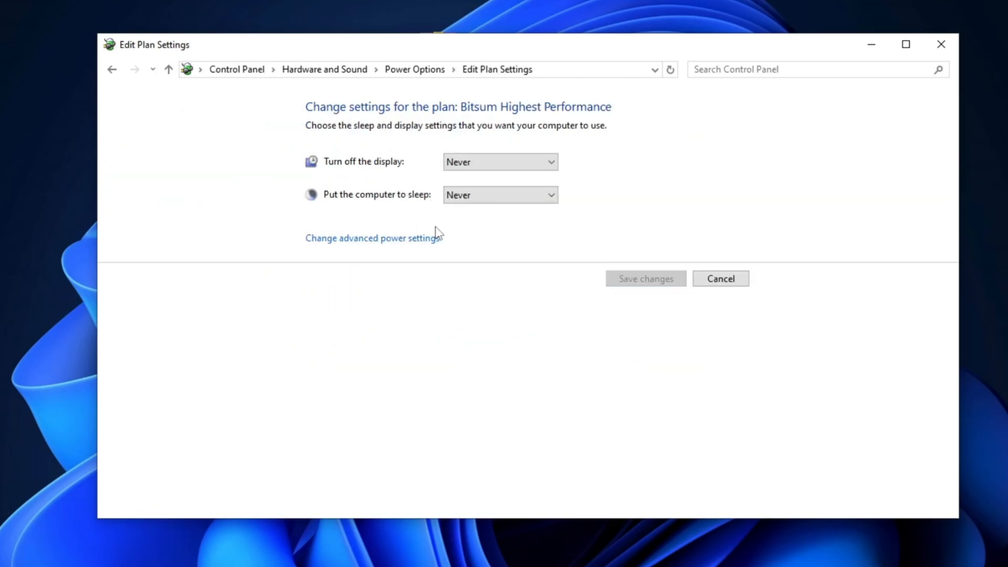
Show advanced Processor power management with minimum and maximum processor state at 100%
{"action": "left_click", "coordinate": [373, 237]}
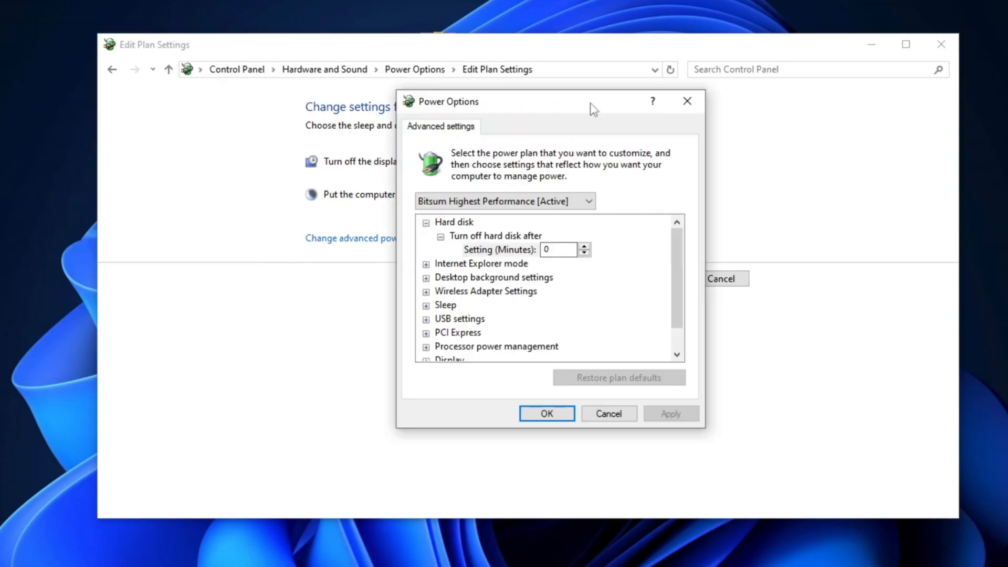
{"action": "scroll", "scroll_direction": "down", "scroll_amount": 3}
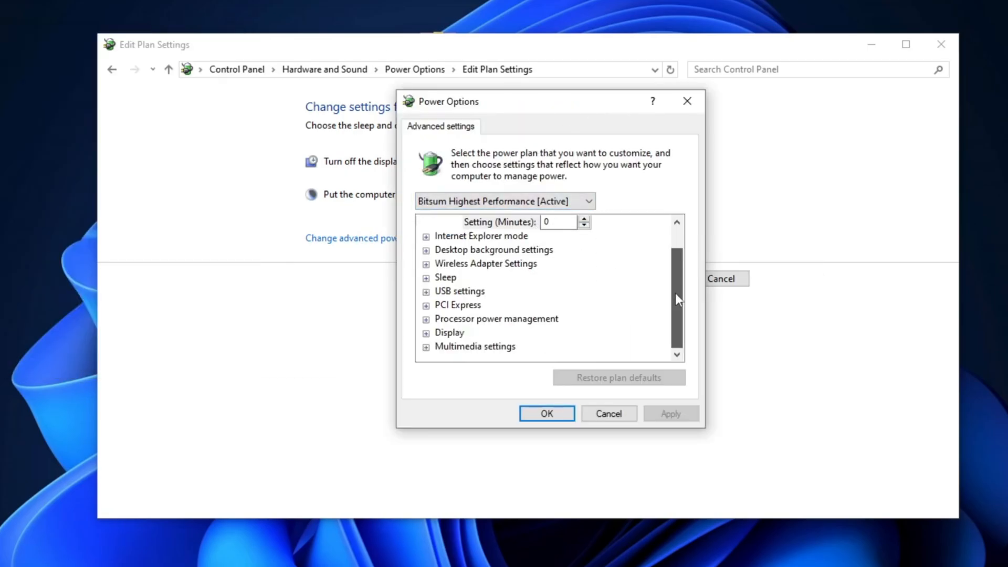
{"action": "left_click", "coordinate": [427, 290]}
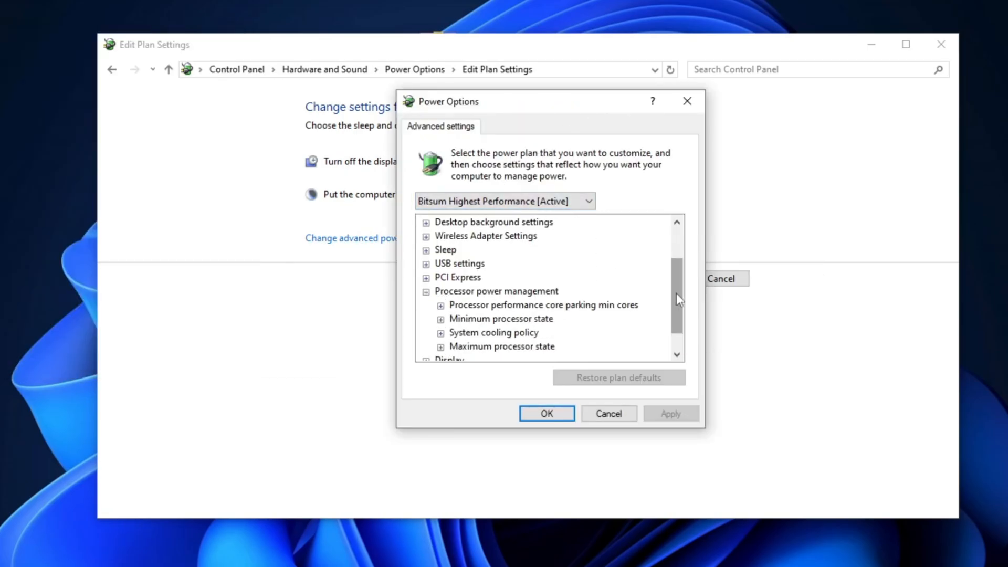
{"action": "scroll", "scroll_direction": "down", "scroll_amount": 3}
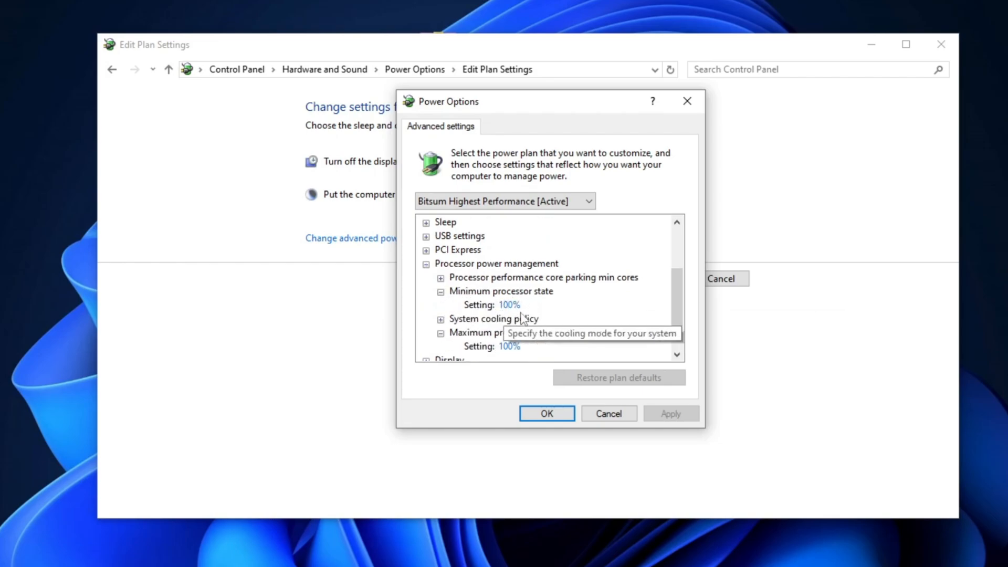
{"action": "mouse_move", "coordinate": [624, 404]}
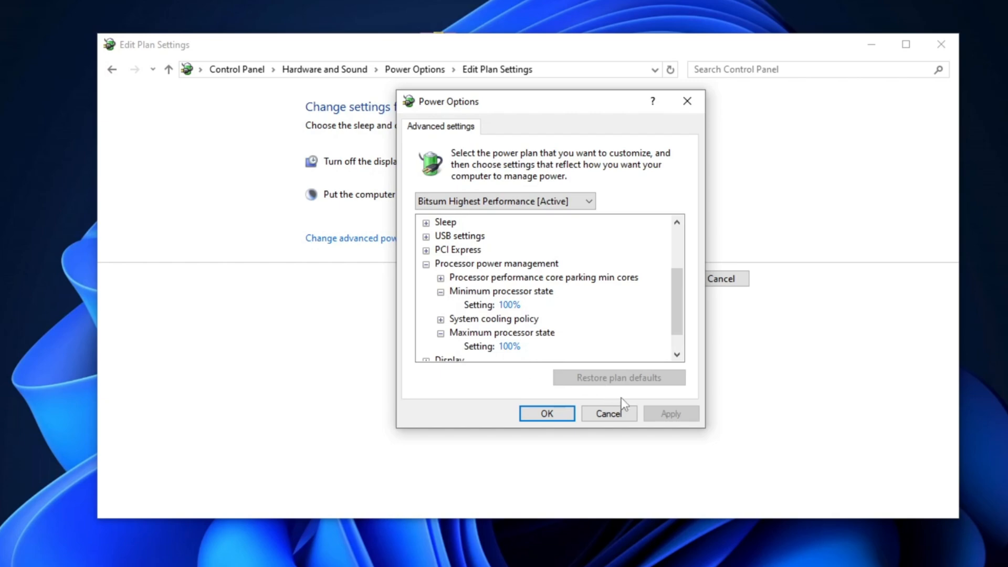